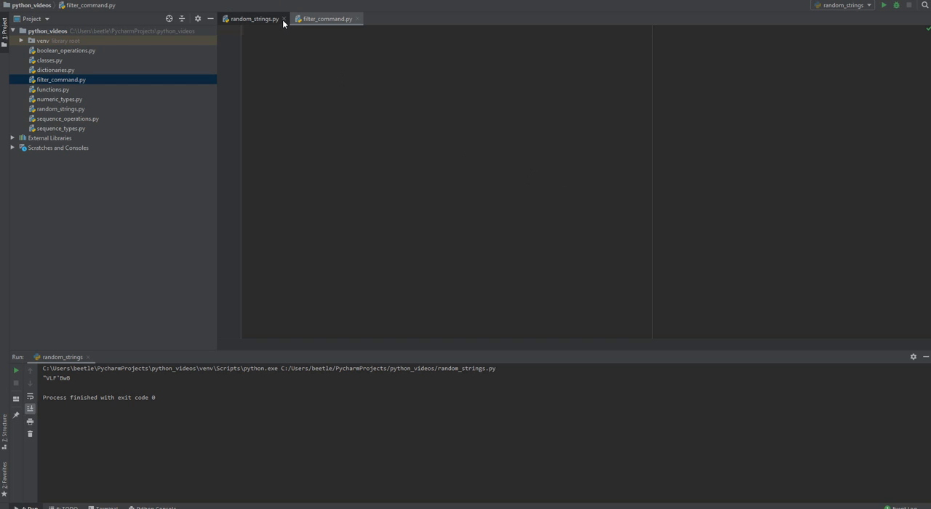
Close the random_strings.py tab so only filter_command.py stays open.
click(284, 18)
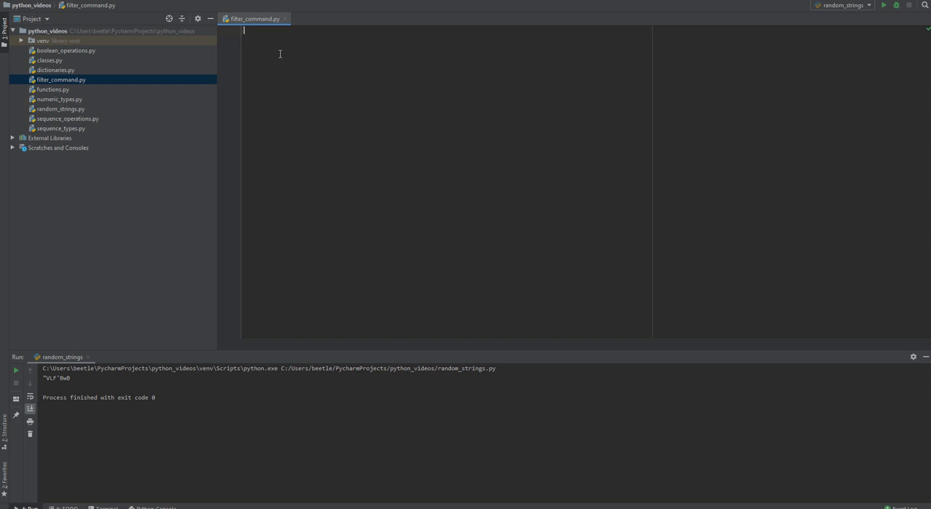
Define numbers = [0, 1, 2, 10, 20, 33, 56] on line 1.
text(numbers =)
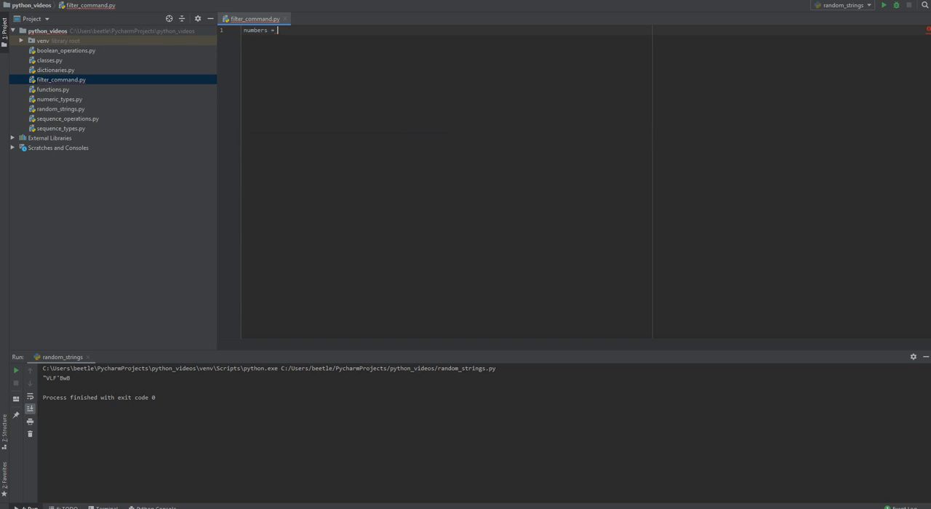
text([])
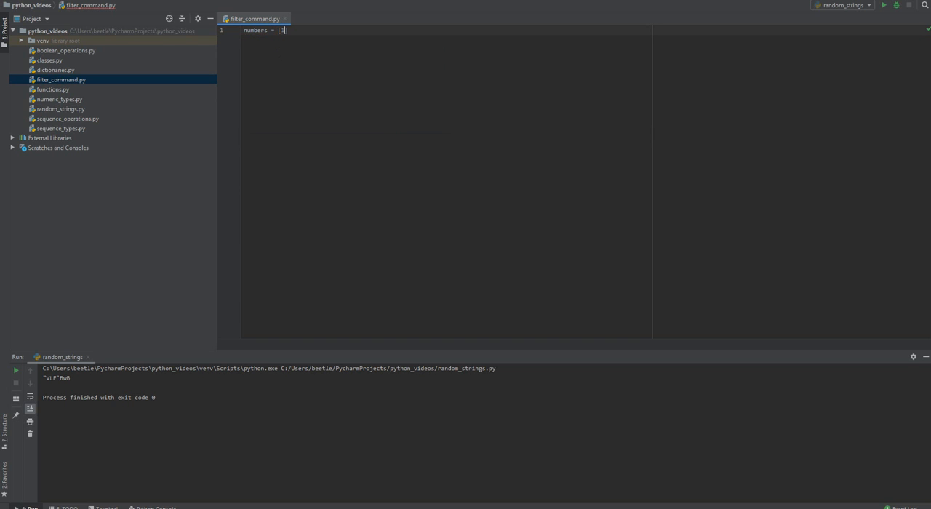
text(0)
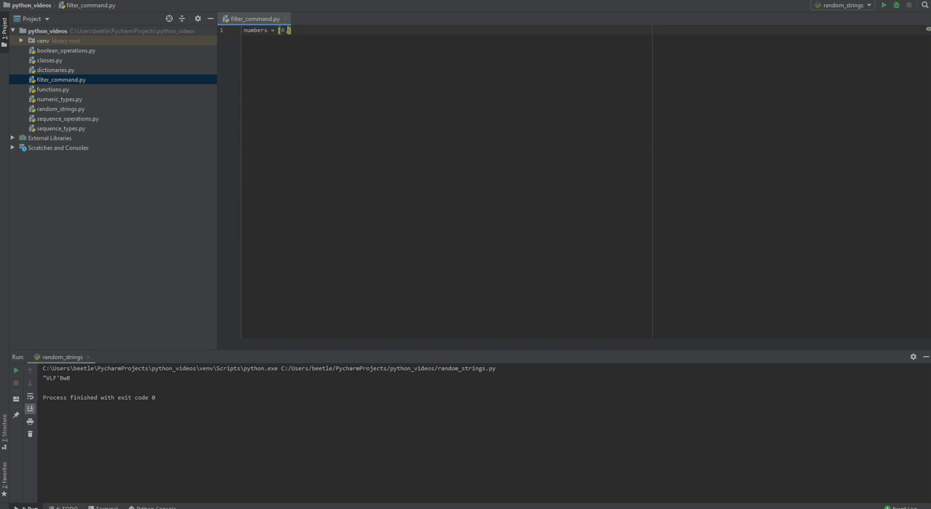
text(, 2)
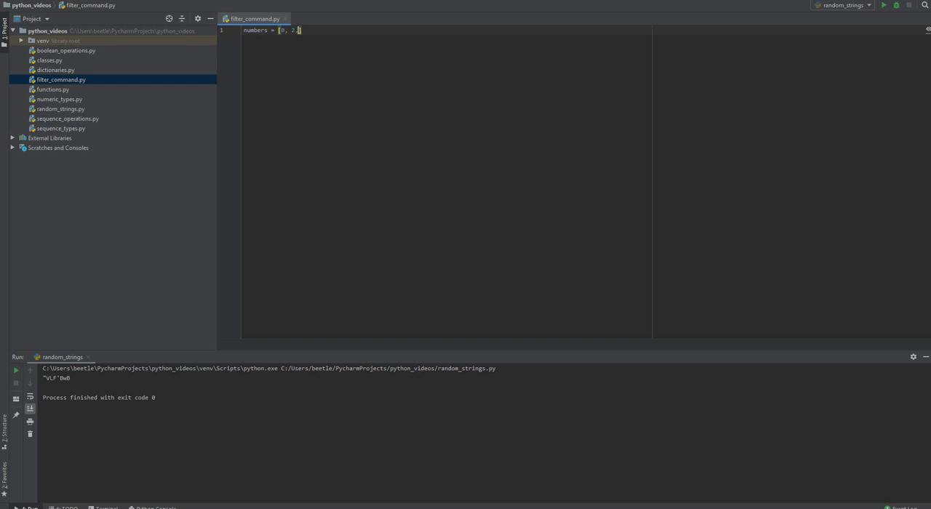
text(, 2k)
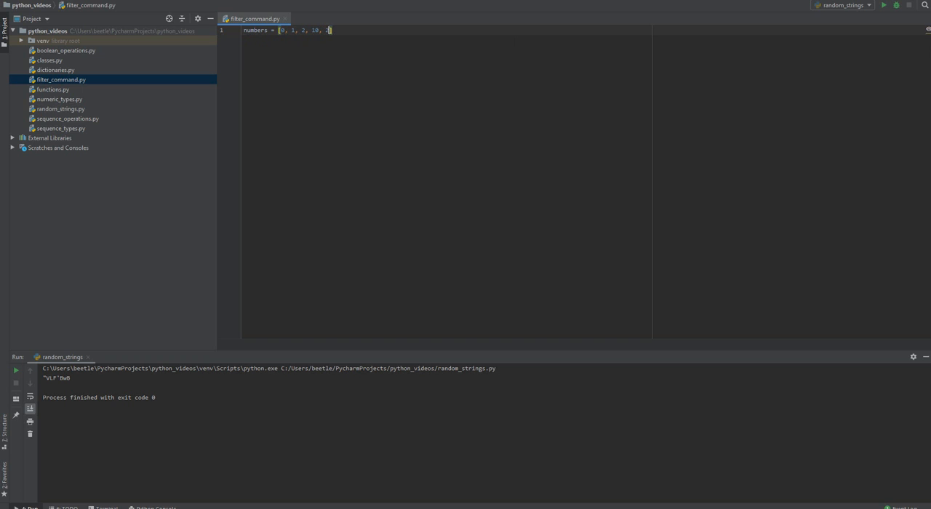
text(20, 33, 56)
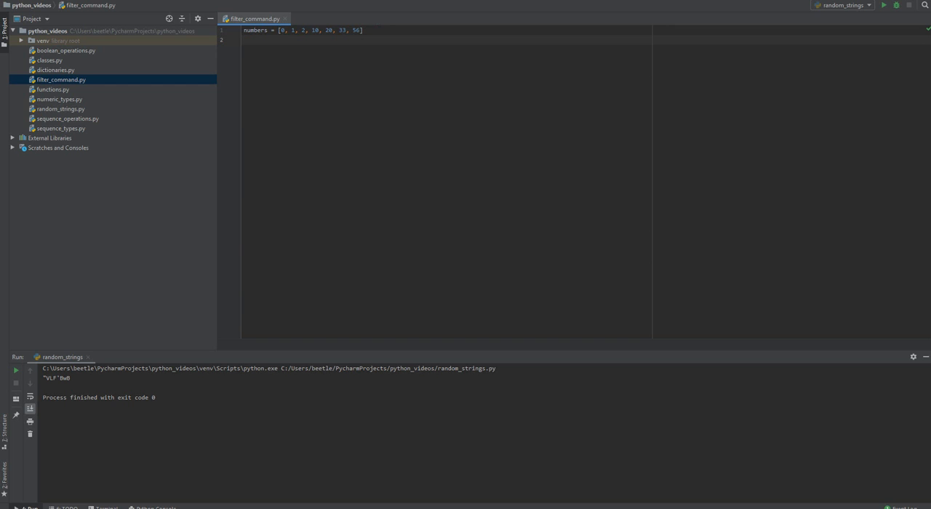
Begin line 2 with result = filter(lambda x: x ...
text(res)
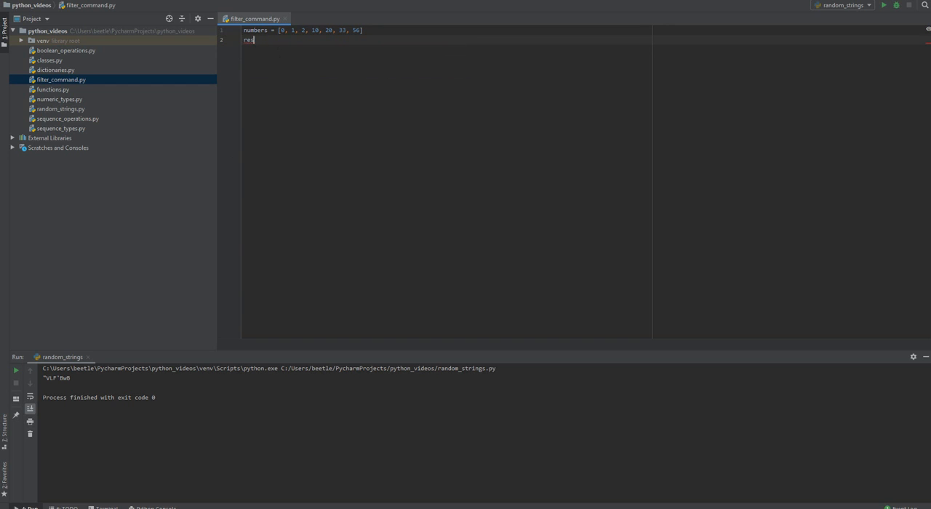
text(result = filter()
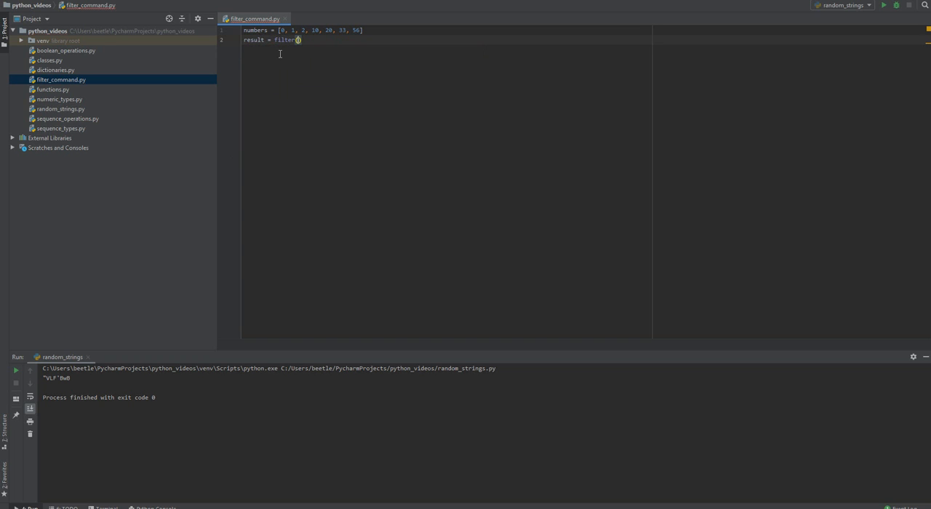
text(lambda)
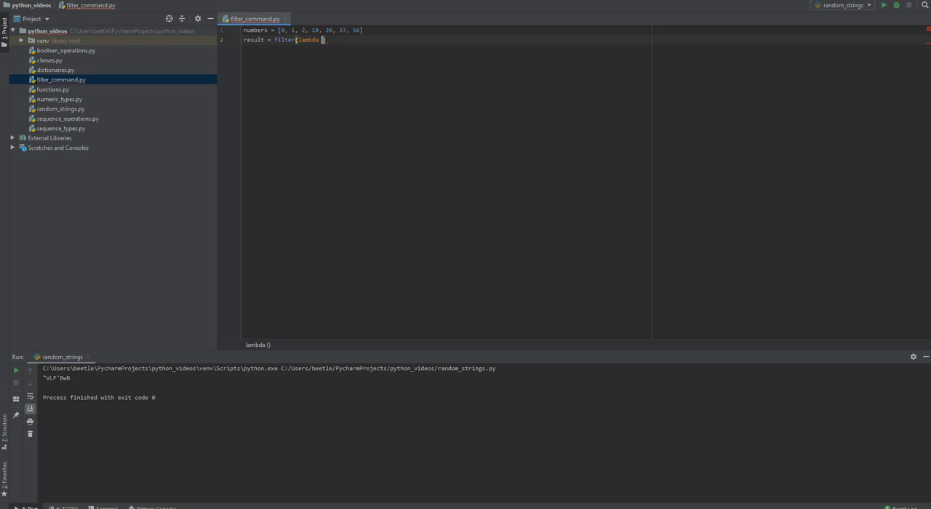
text(x:)
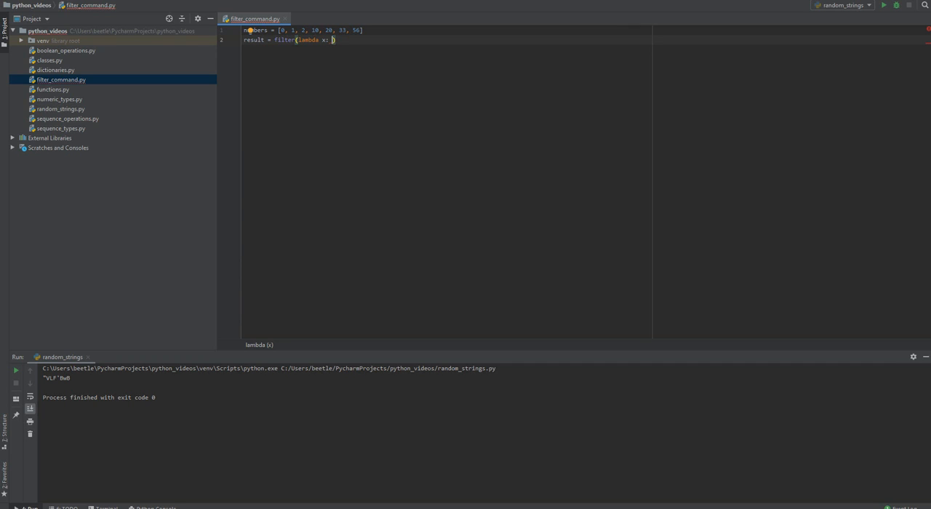
text(x)
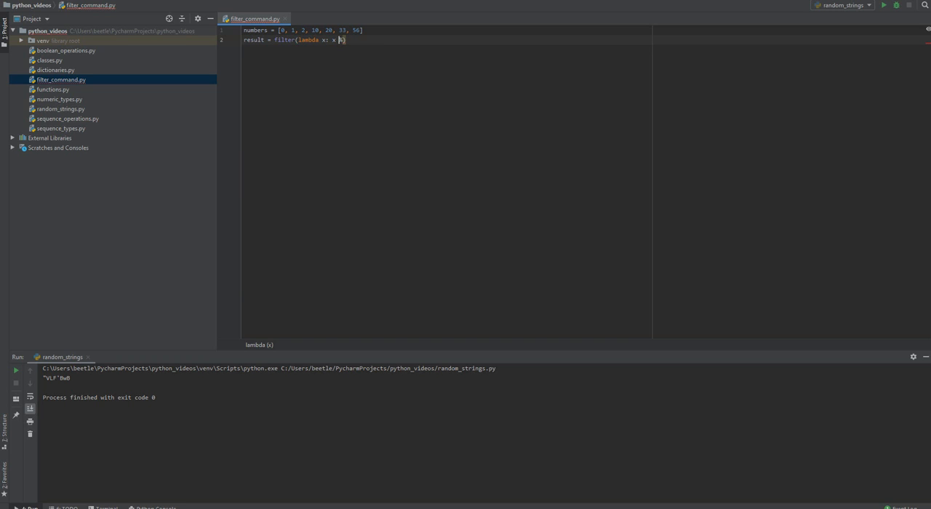
Finish the lambda as x % 2 != 0 and pass numbers as the filter's iterable.
text(%)
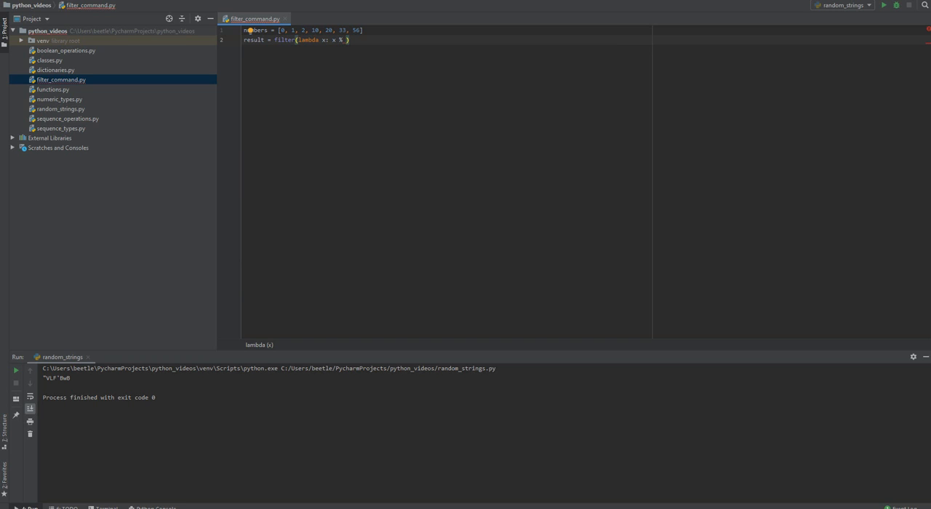
text(2)
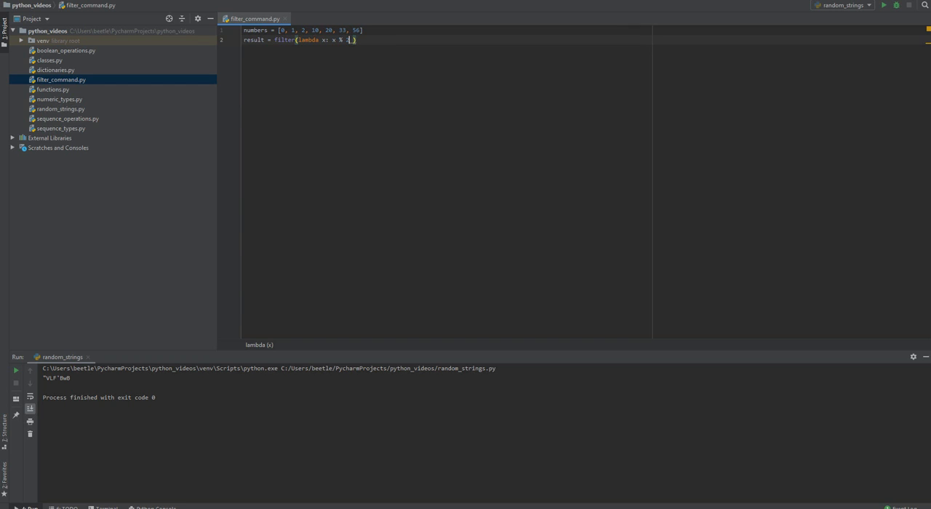
text(2)
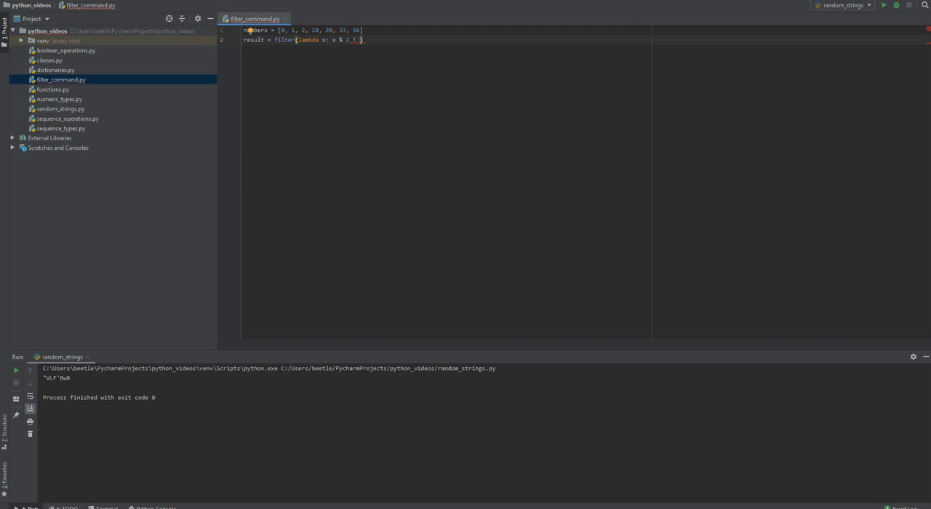
text(= 0)
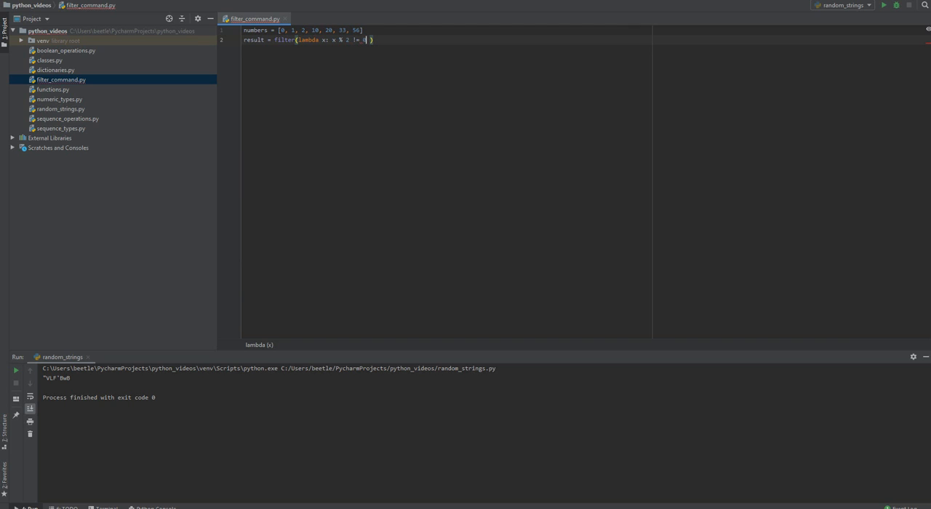
text(,)
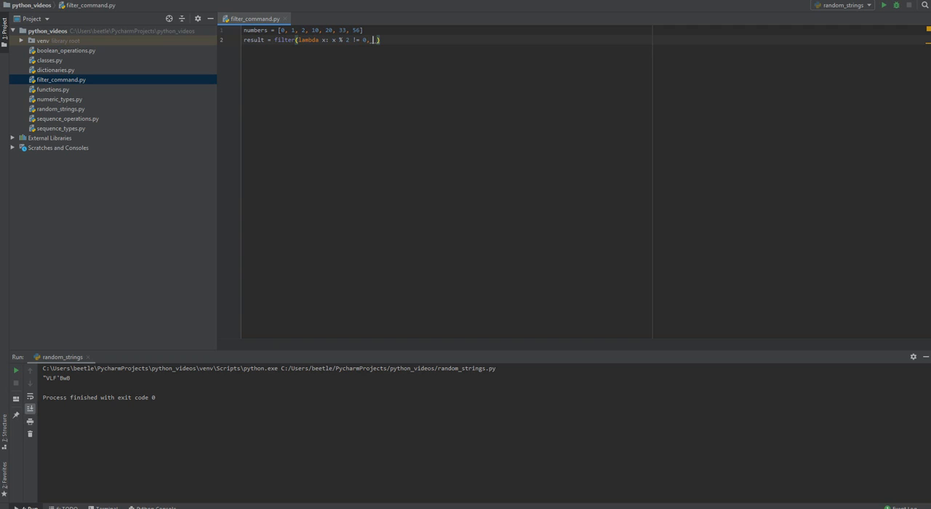
text(numbers)
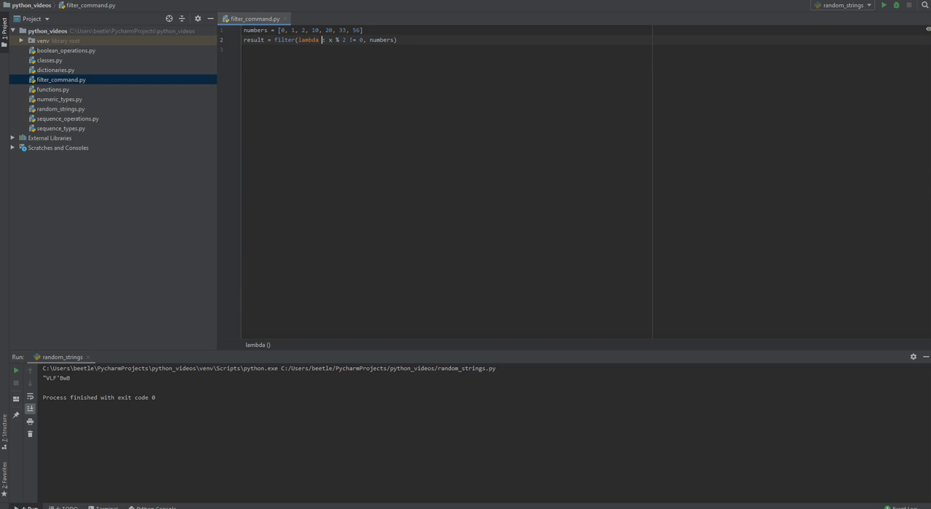
Rename the lambda parameter from x to number and start a print call on line 3.
text(number)
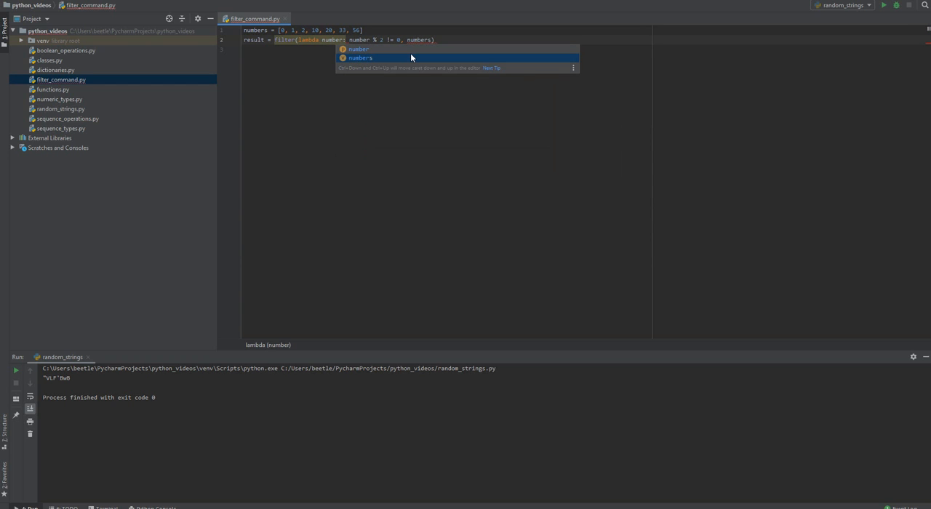
click(358, 49)
text(print()
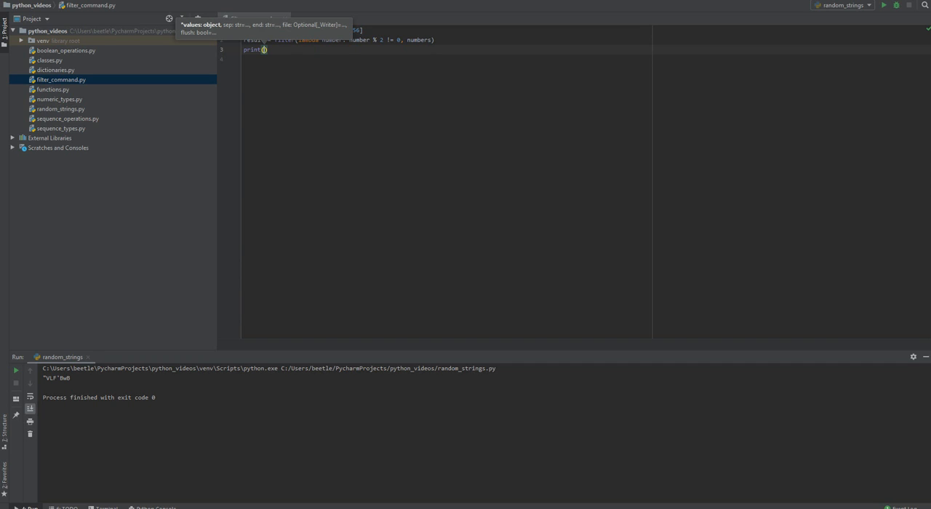
Wrap the filter in list() and make line 3 print(result).
text(list(result)
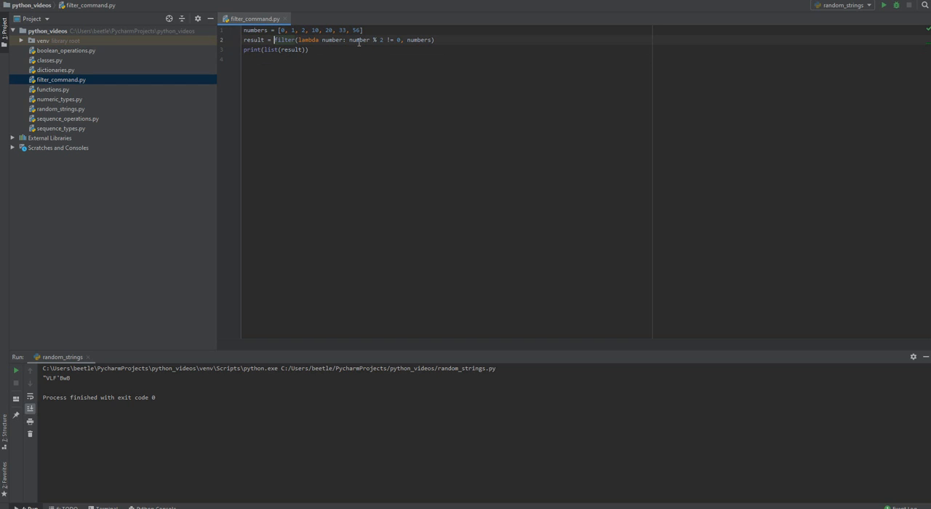
text(list()
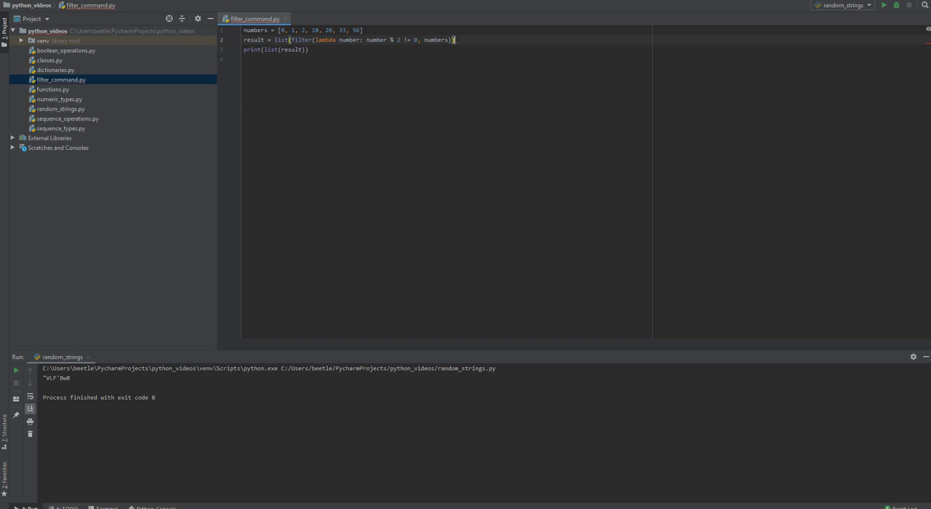
double_click(283, 49)
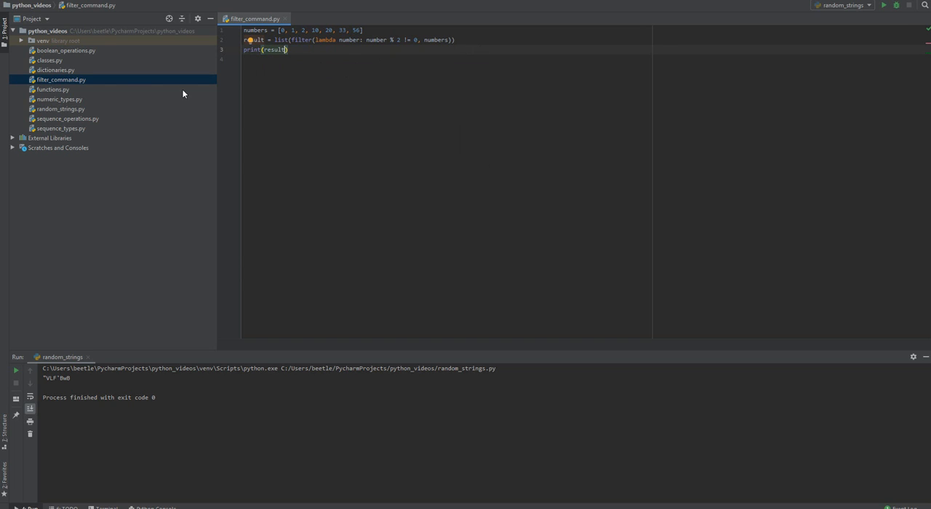
Run filter_command from the Project panel and see [1, 33] in the console.
right_click(61, 79)
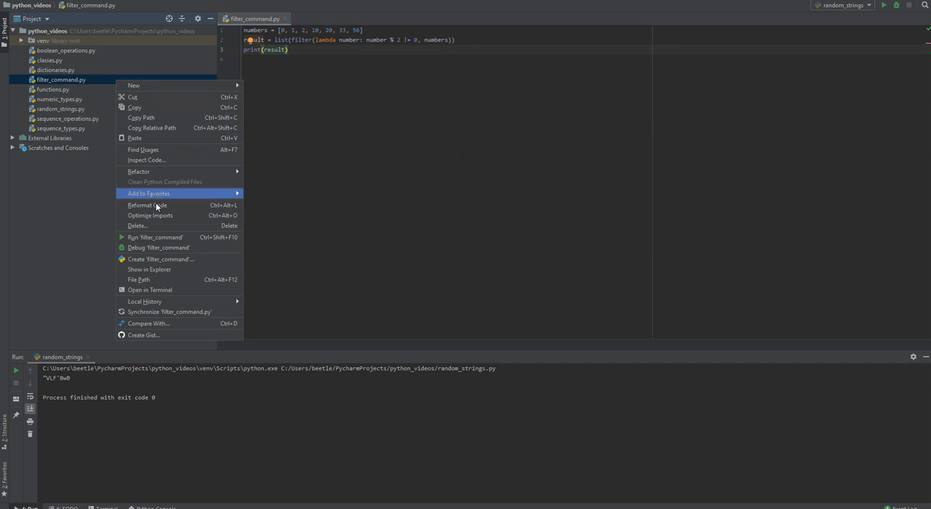
click(181, 233)
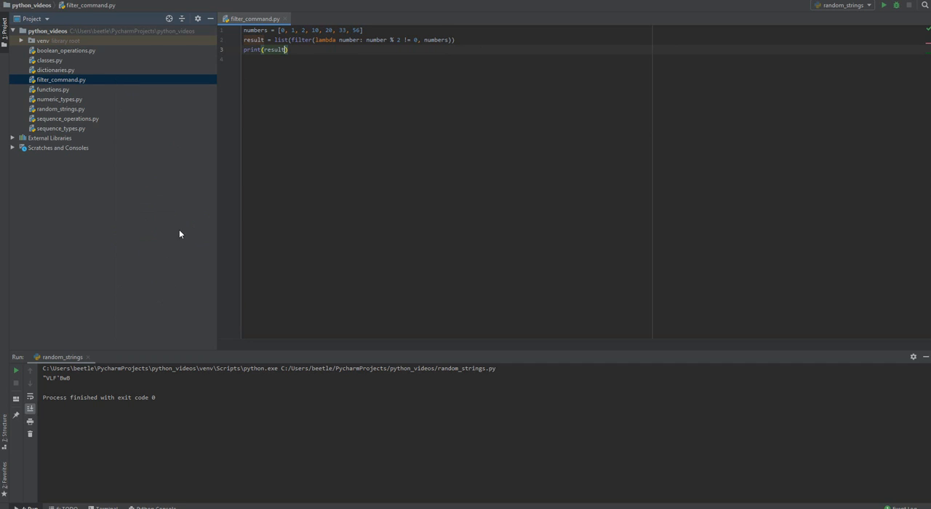
click(883, 6)
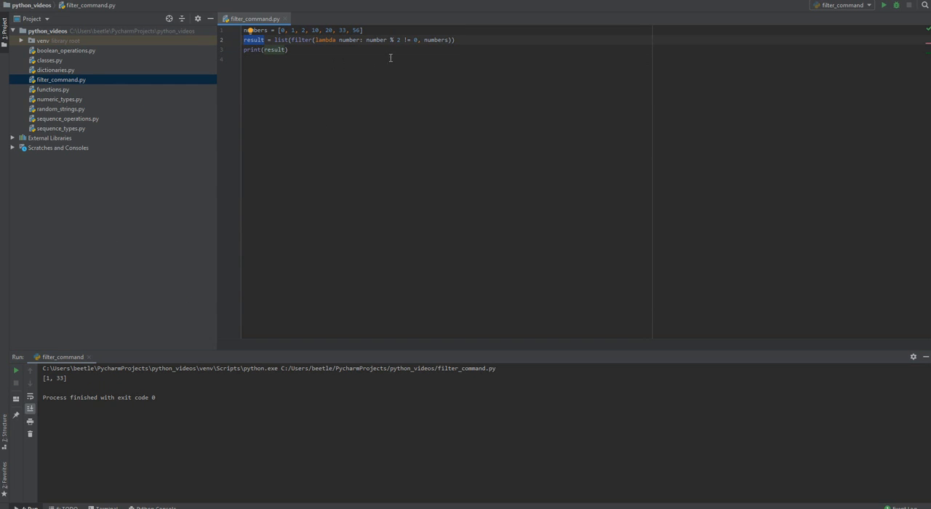
mouse_move(398, 52)
text(odd_n)
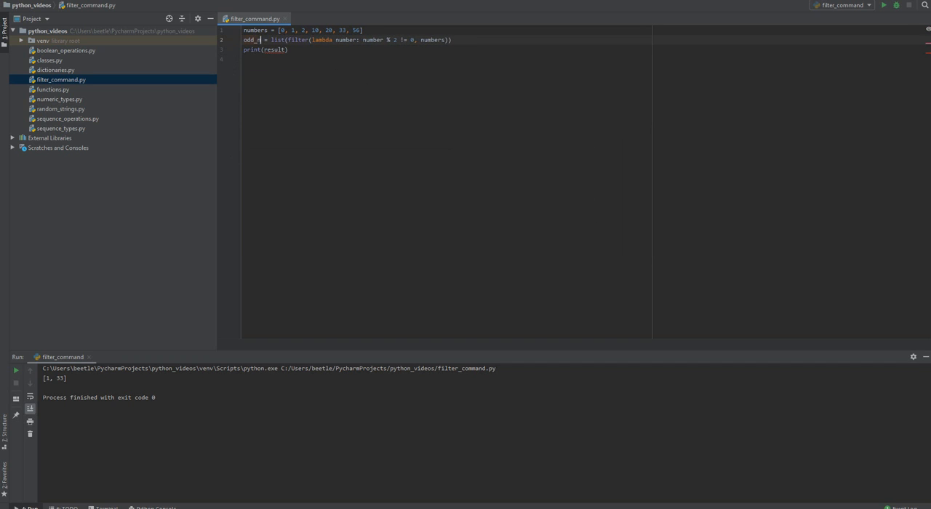
Rename result to odd_numbers, add an even filter with % 2 == 0, and print both.
text(umbers)
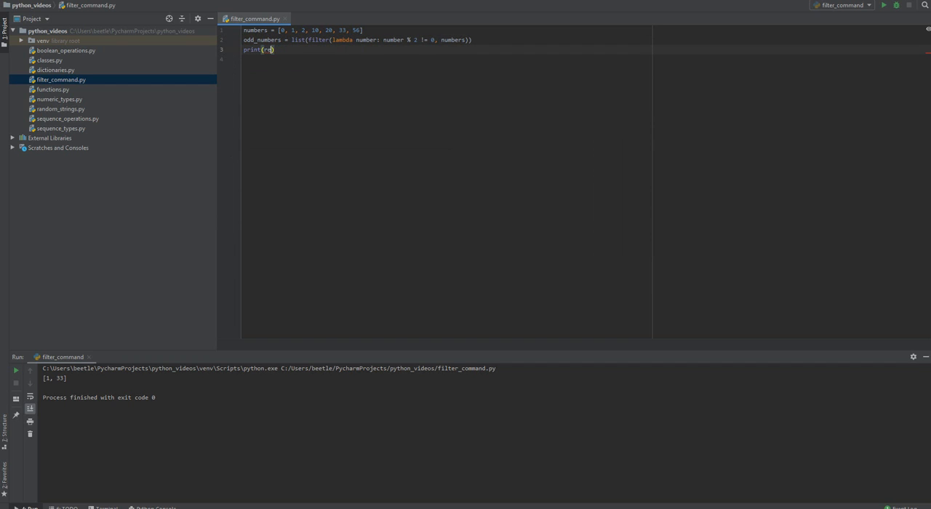
text(odd_numbers)
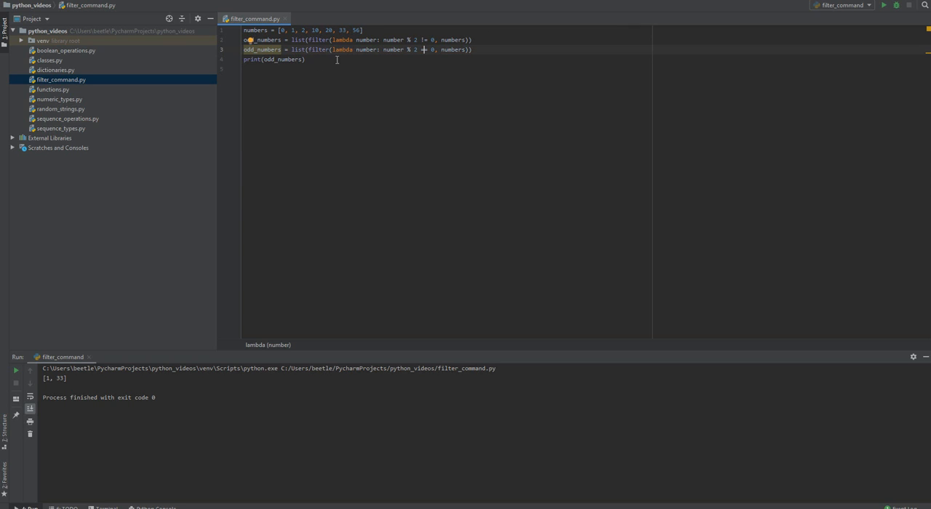
text(print(even_numbers)
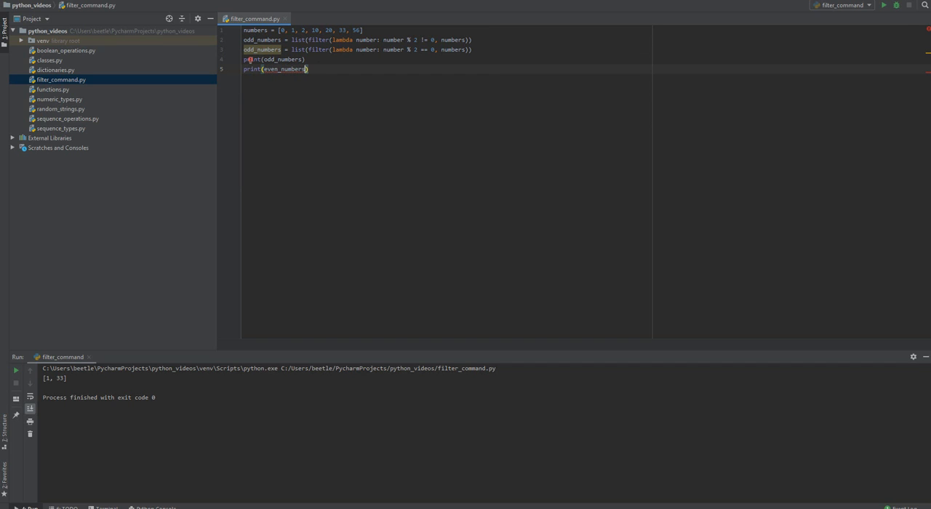
Run the script and get the even list followed by NameError: even_numbers is not defined.
right_click(61, 79)
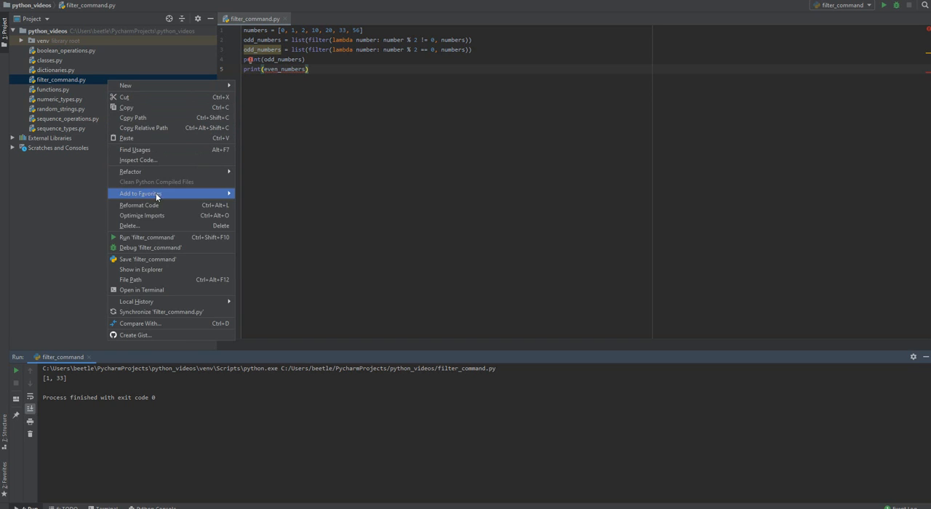
click(201, 233)
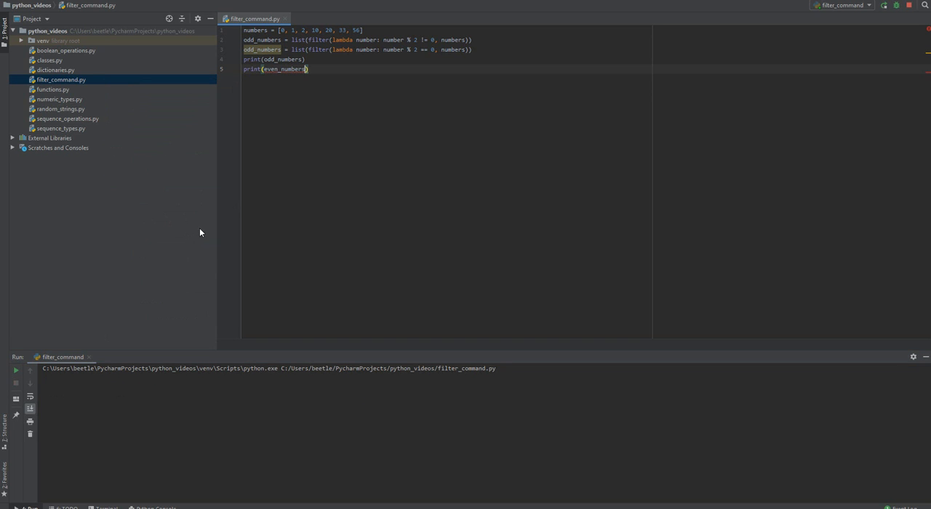
click(884, 6)
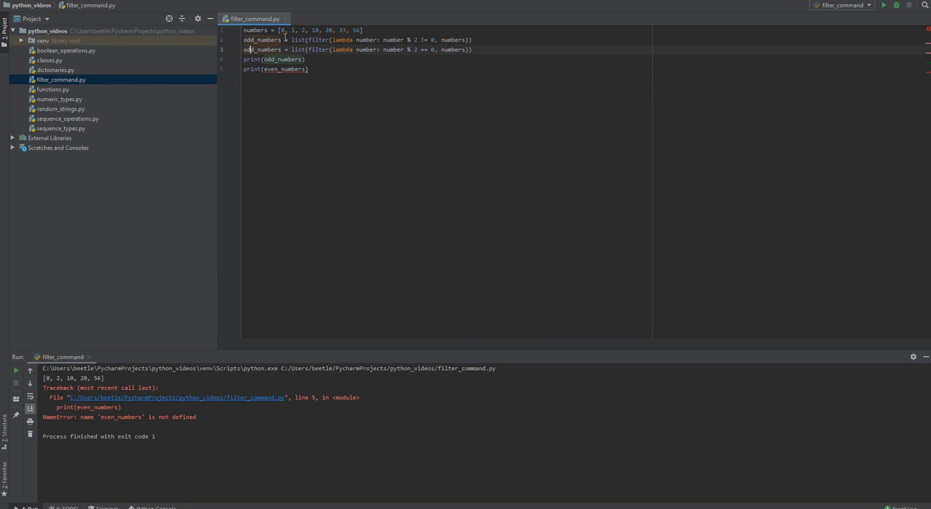
Rename the second variable to even_numbers and rerun, printing [1, 33] and [0, 2, 10, 20, 56].
text(even)
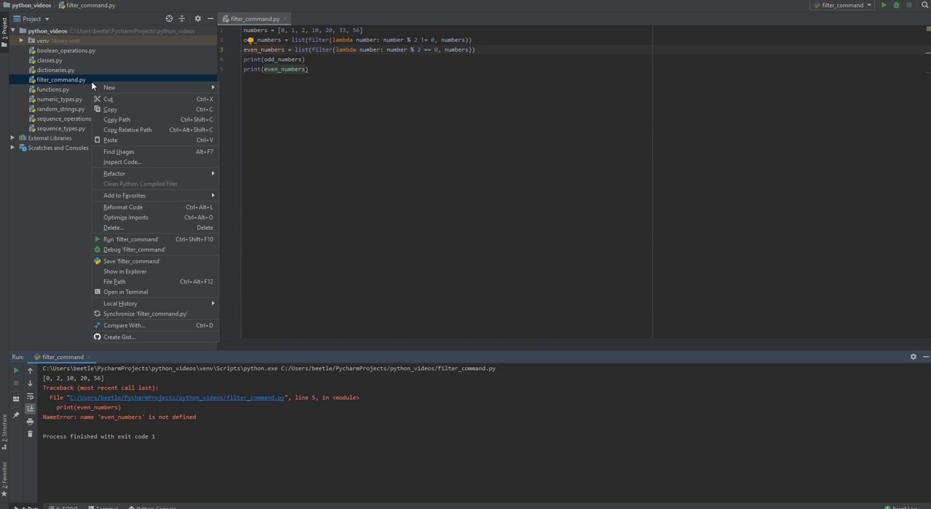
click(131, 239)
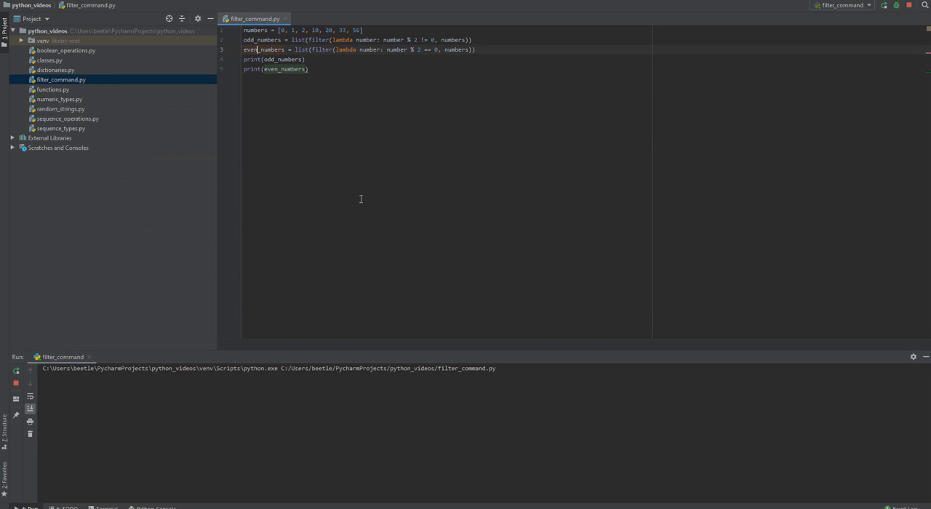
click(885, 6)
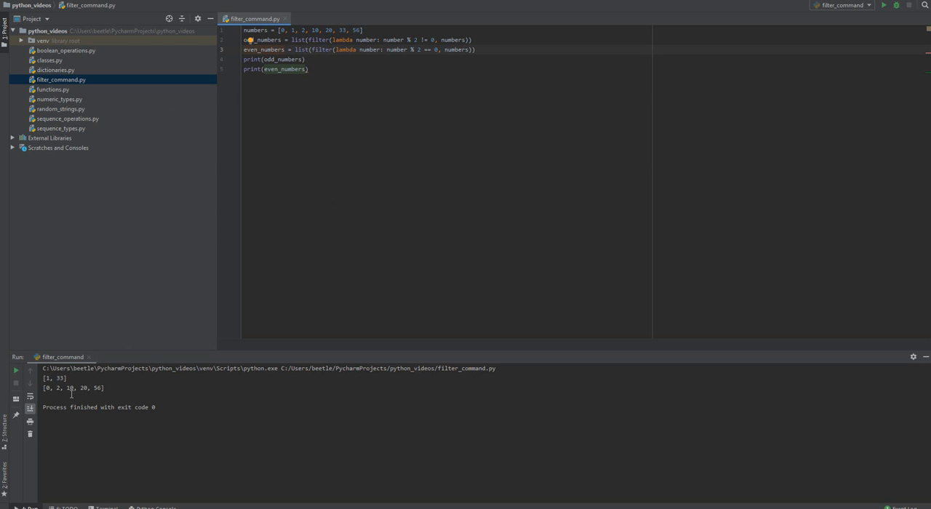
mouse_move(304, 90)
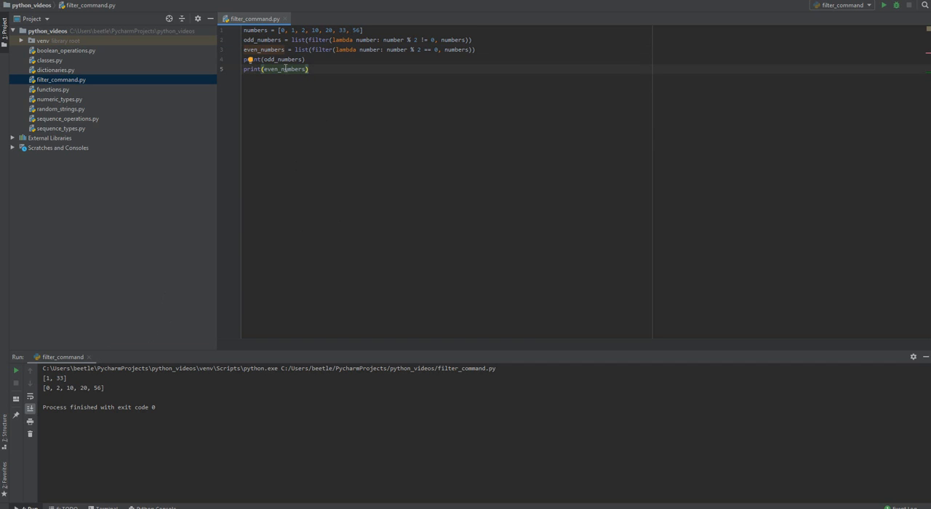
mouse_move(313, 50)
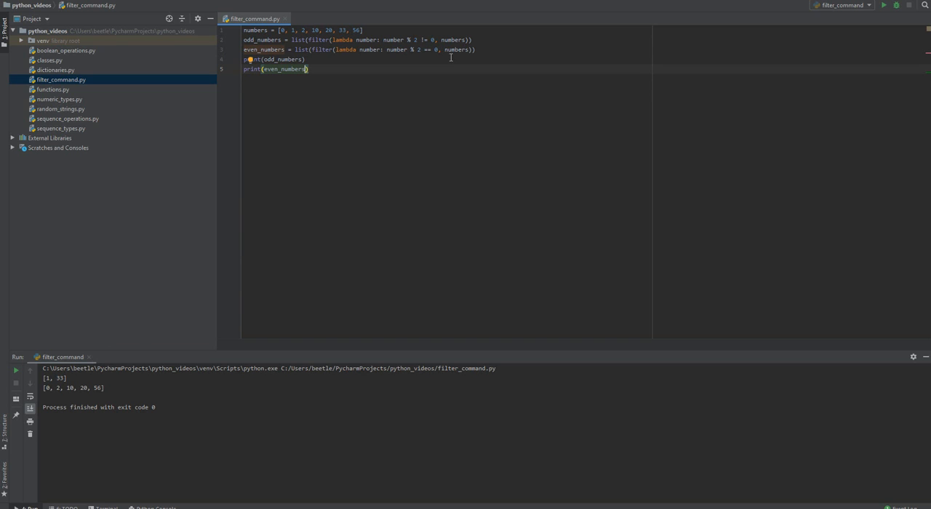
mouse_move(331, 50)
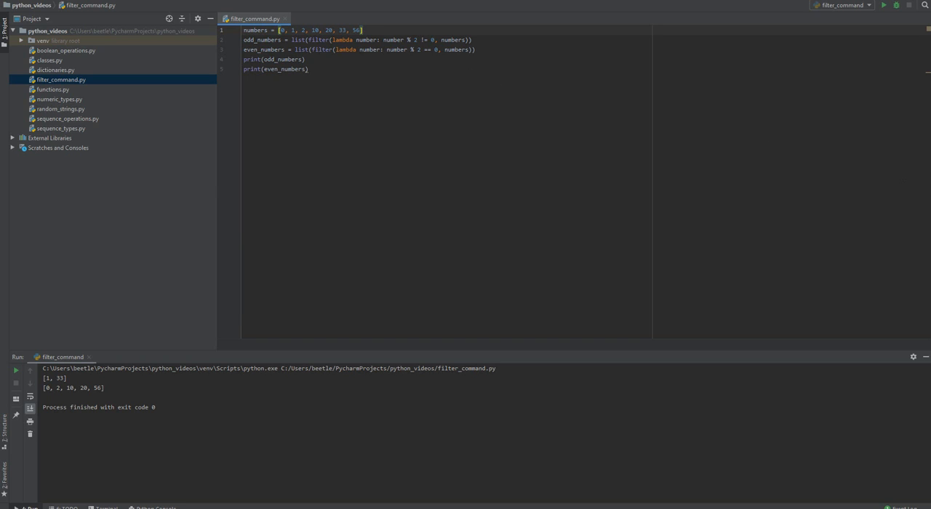
Add def is_odd(num): below the numbers list and start its if statement.
key(enter)
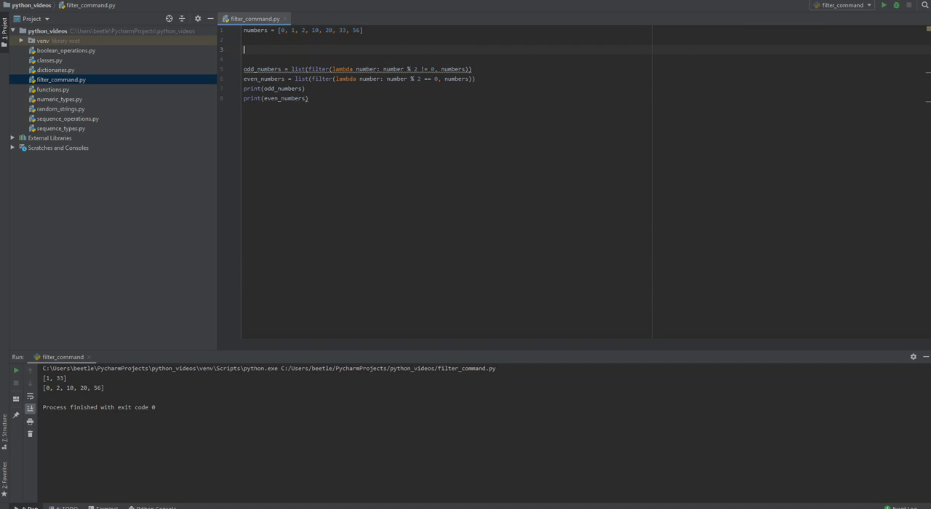
text(is_odd)
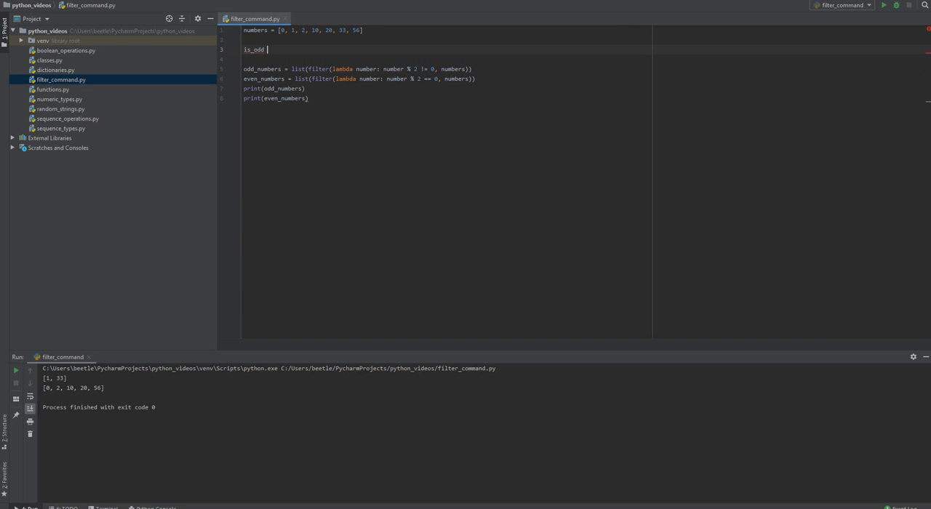
text(def)
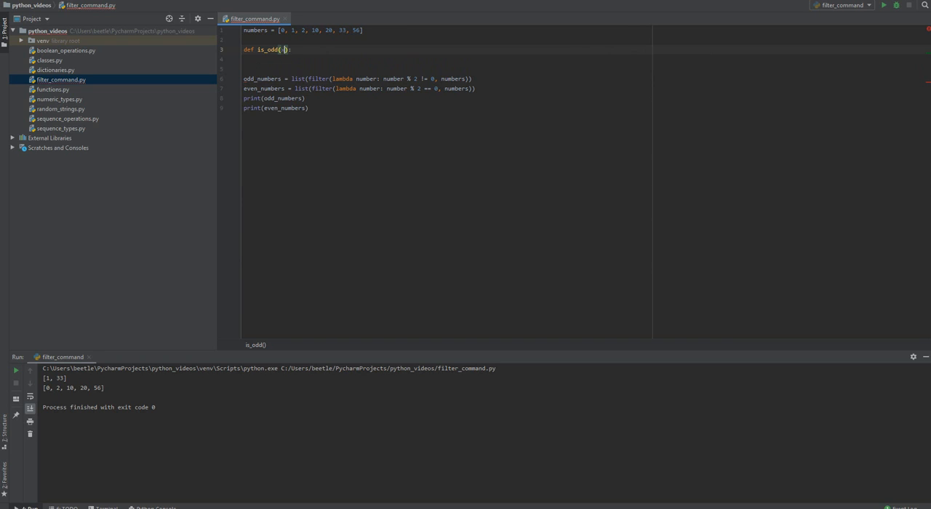
text(num)
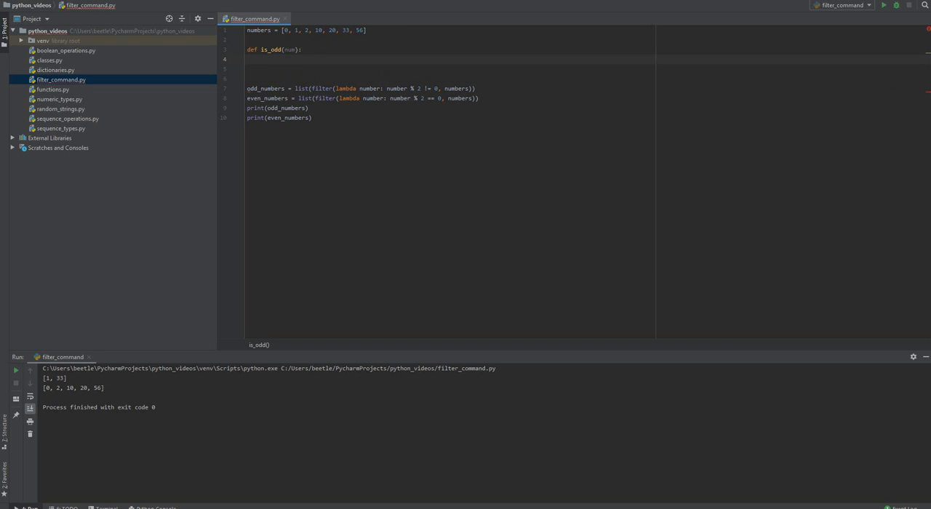
text(if)
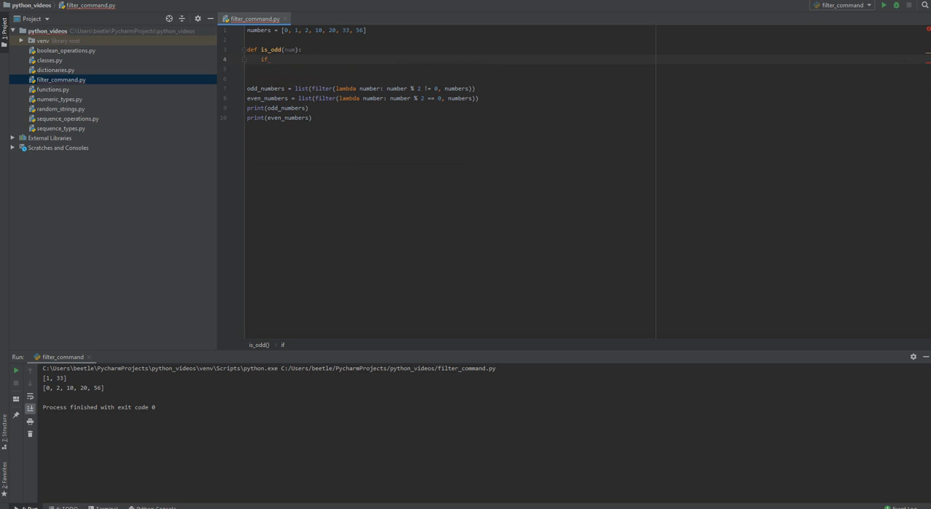
mouse_move(606, 73)
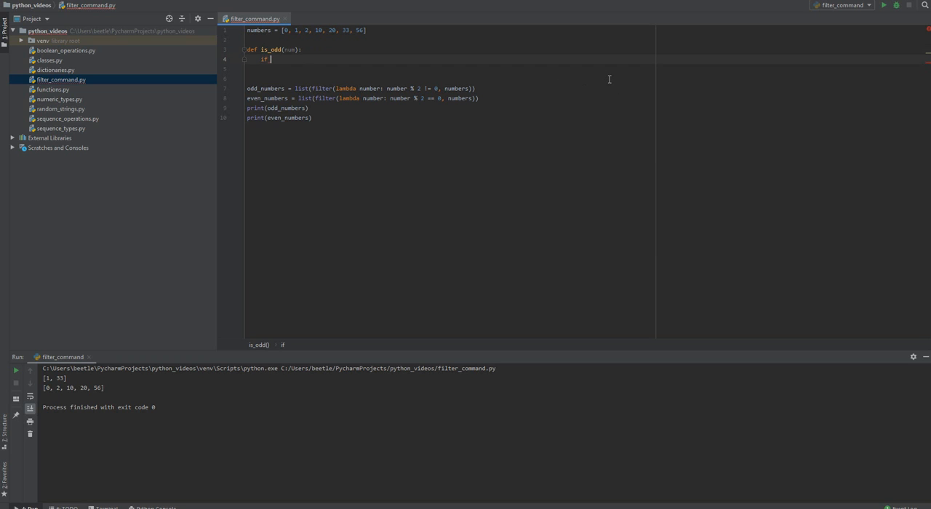
Write the condition if num % 2 != 0: and begin the return inside it.
text(num%)
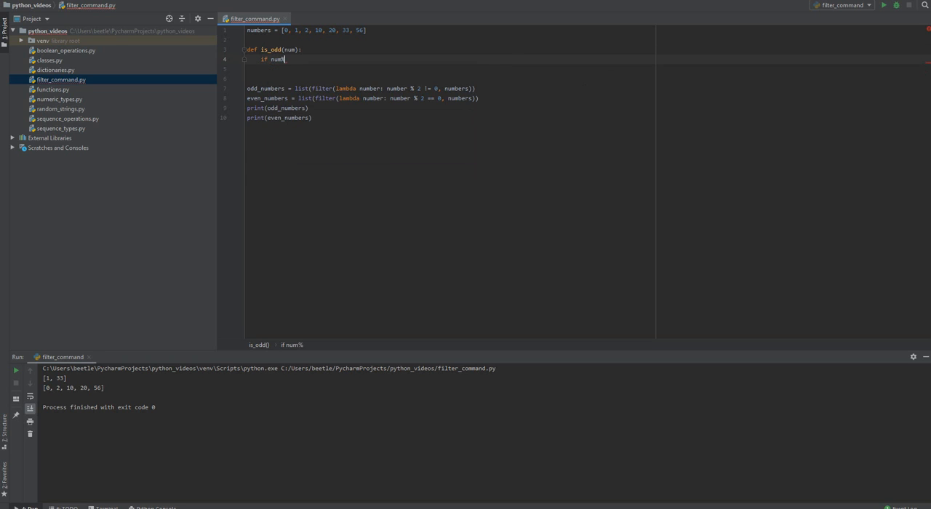
text(2)
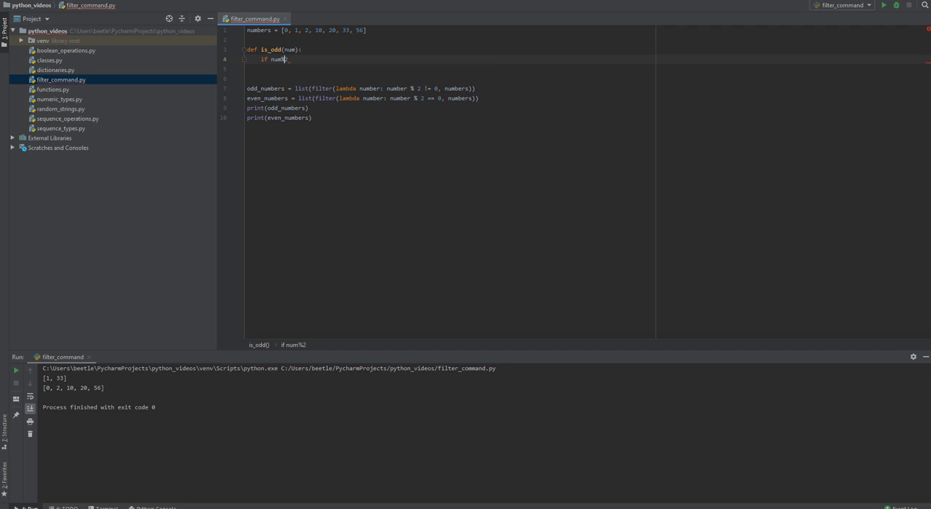
text(%2)
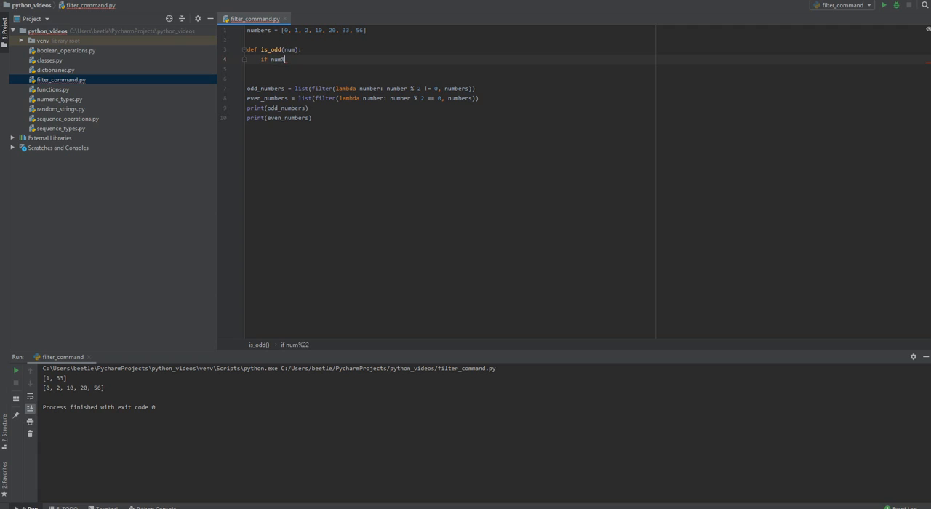
text(%)
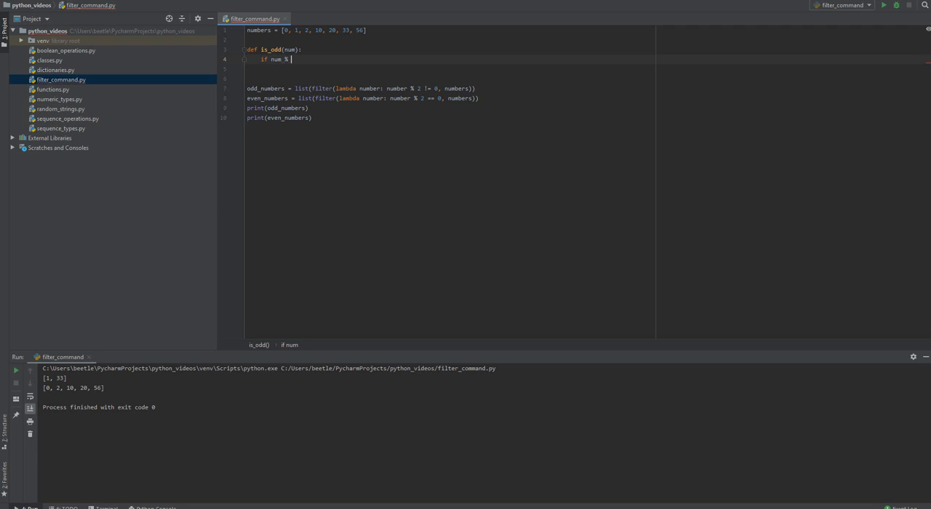
text(2 !)
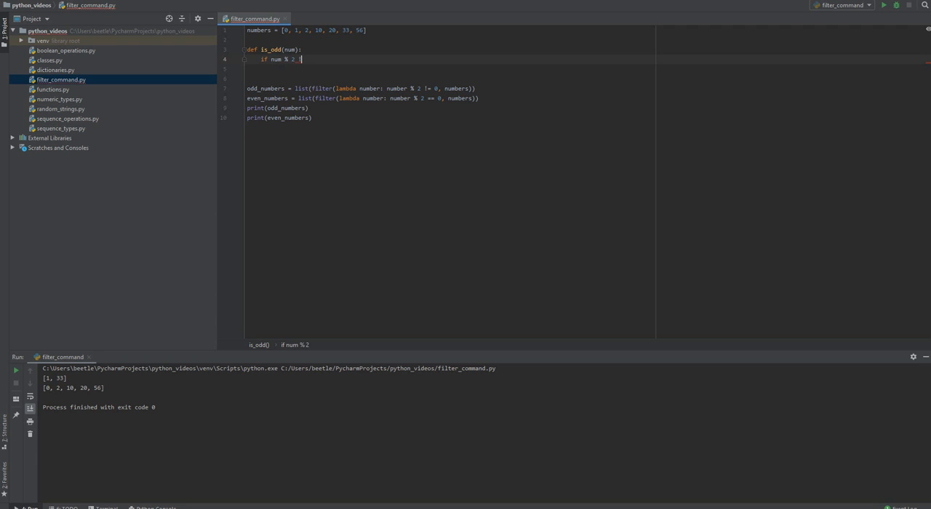
text(= 0:)
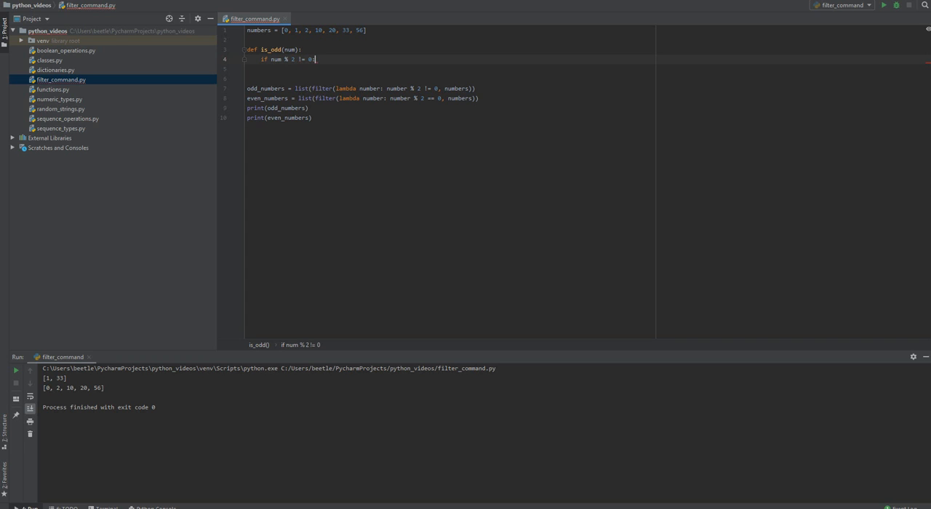
Make is_odd return True when num % 2 != 0, with False in the else branch.
text(return)
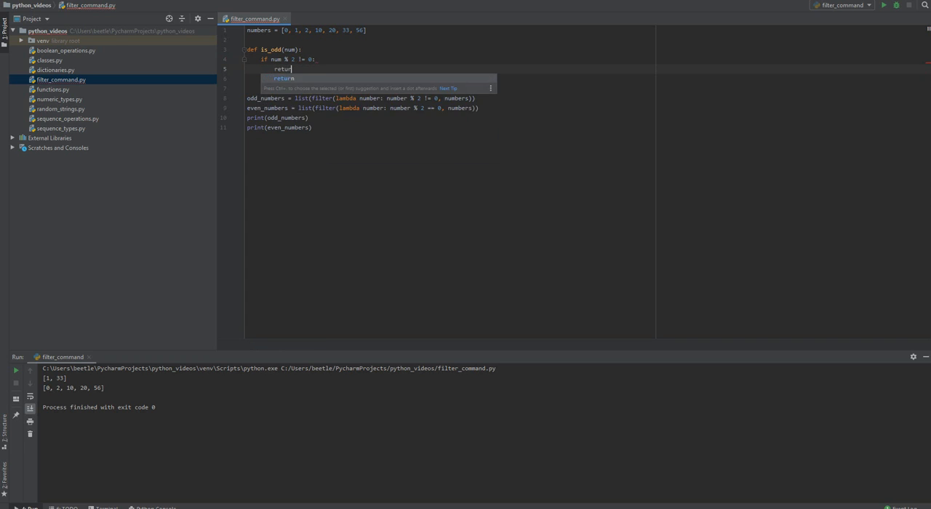
text(True)
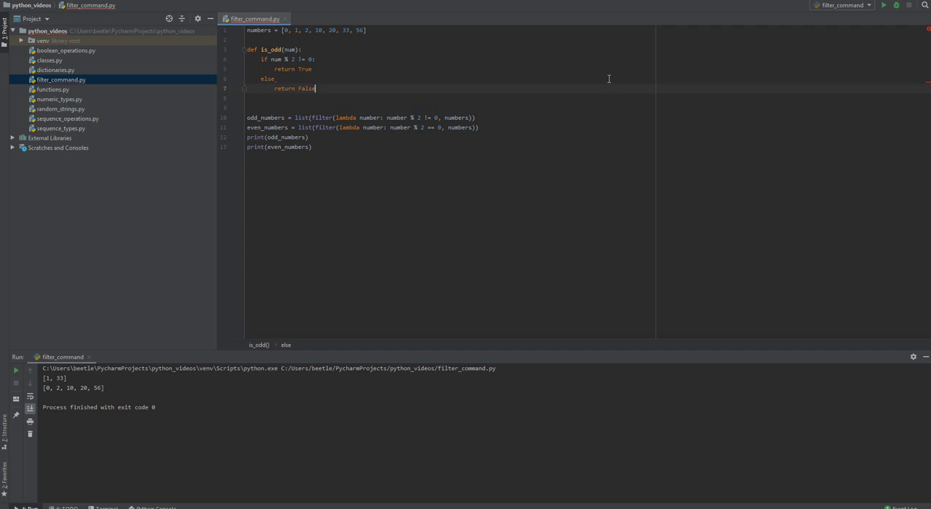
mouse_move(422, 119)
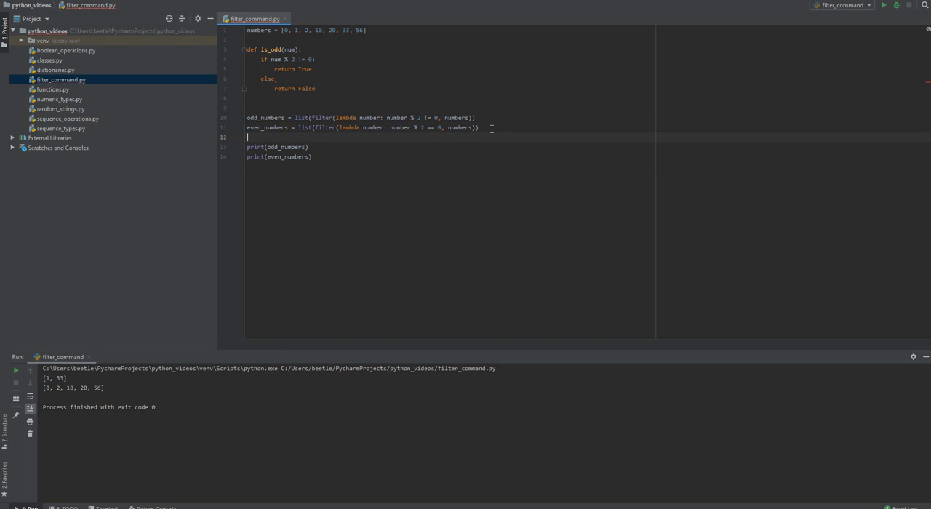
Add odd_numbers_2 = list(filter(is_odd, numbers)) on the blank line.
text(odd_numbers_2)
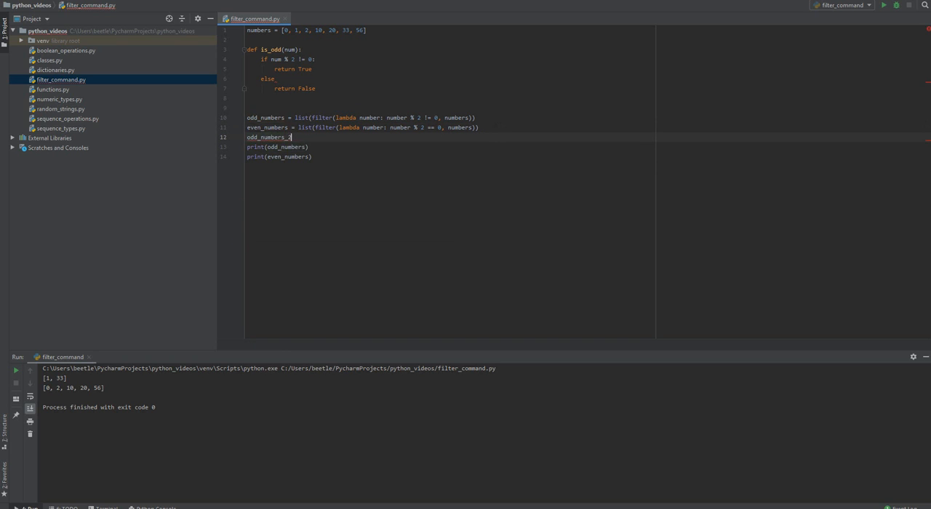
key(Backspace)
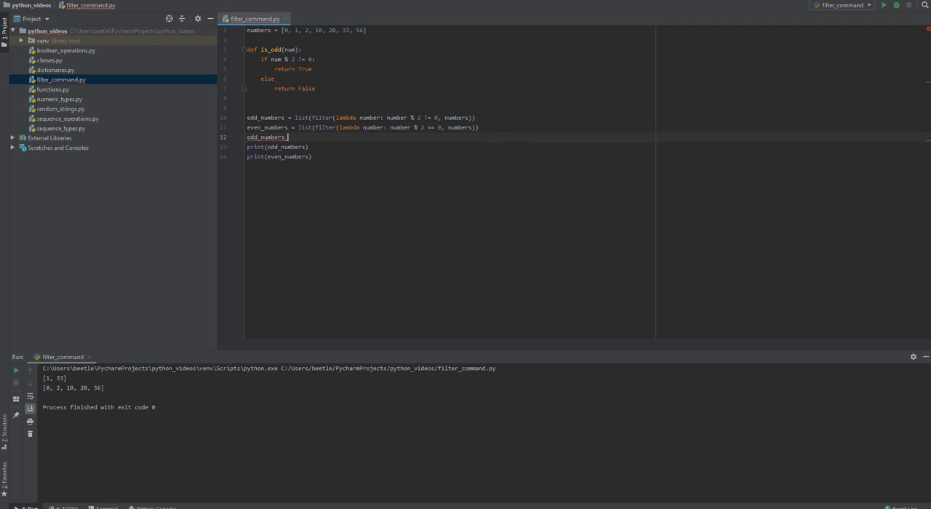
text(_2 =)
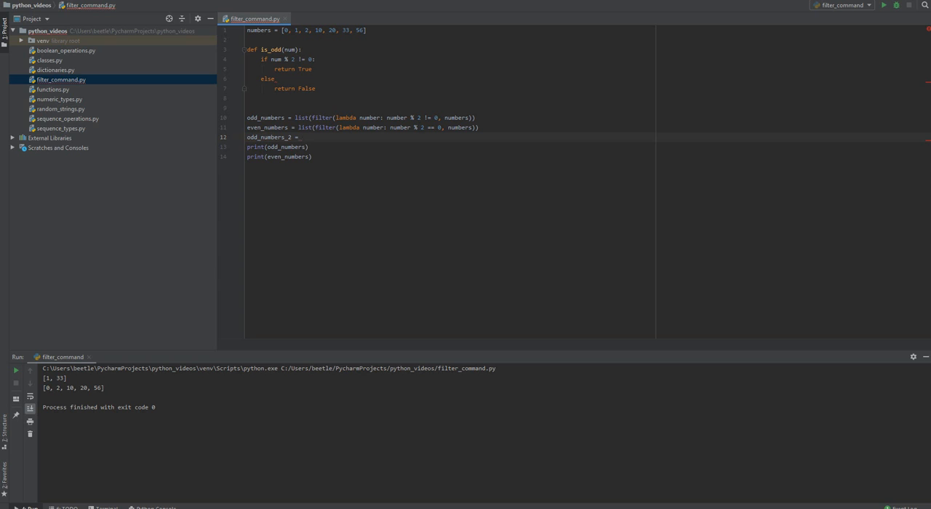
text(list()
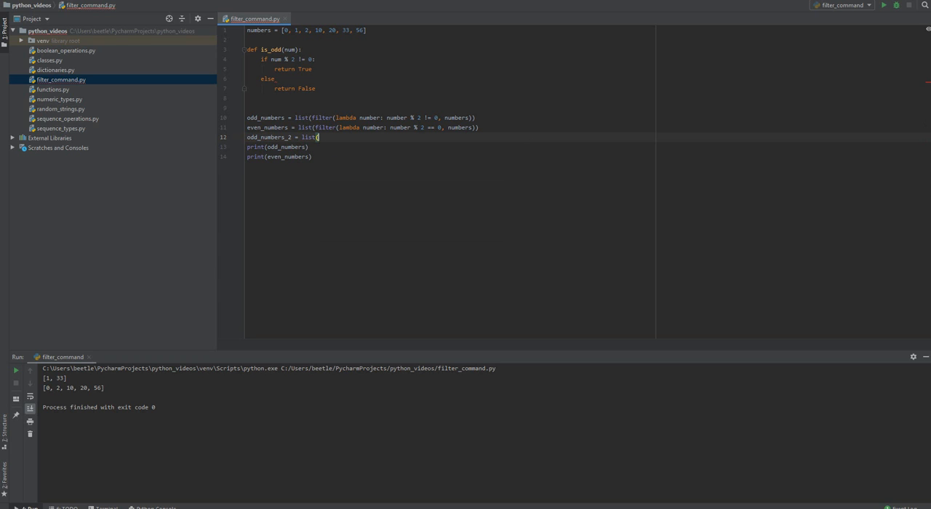
text(filter()
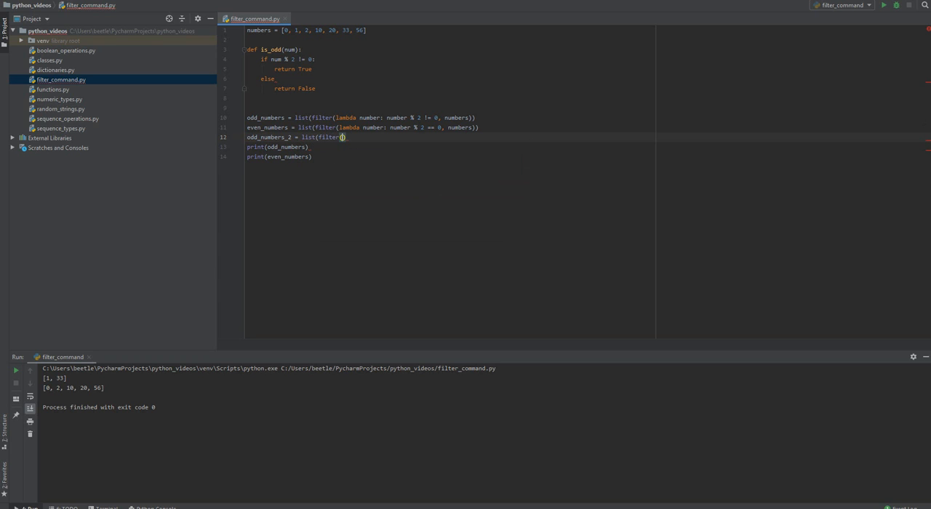
text(is_odd,)
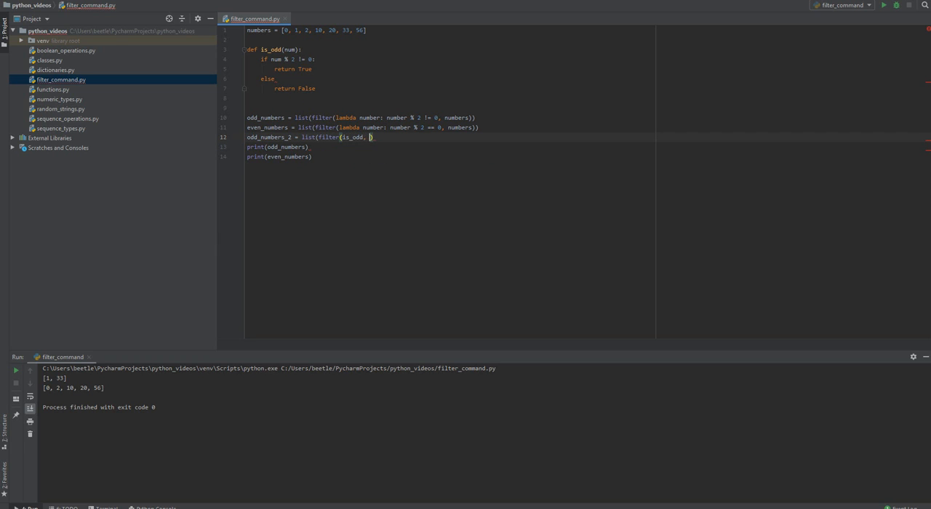
text(numbers)
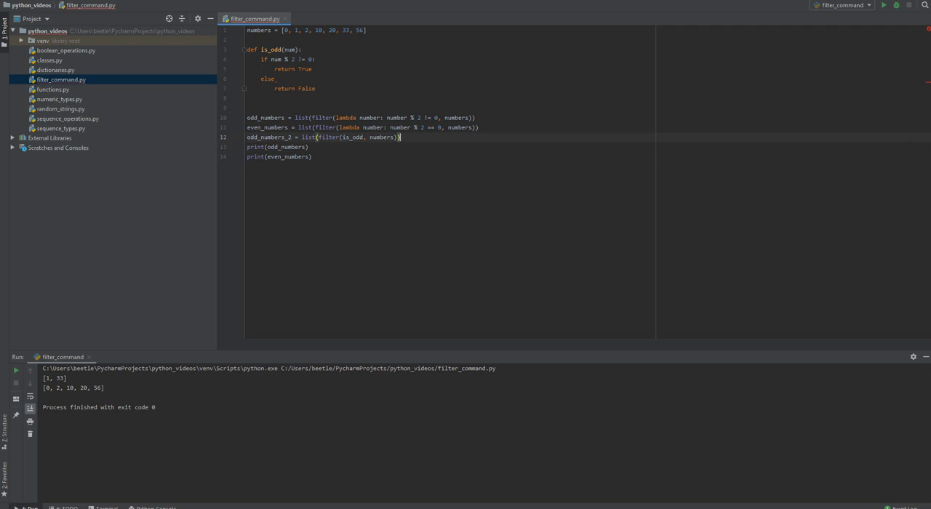
Add a print(odd_numbers_2) call among the print statements.
click(280, 145)
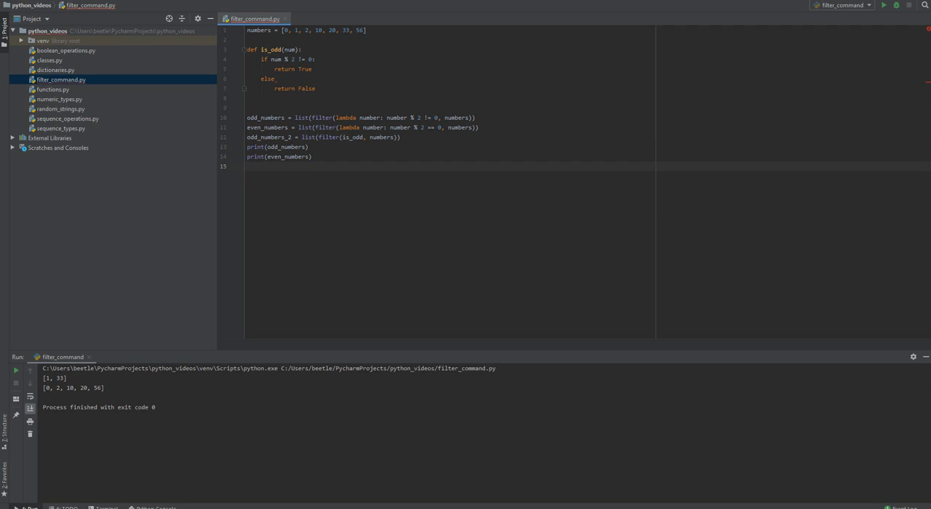
text(print)
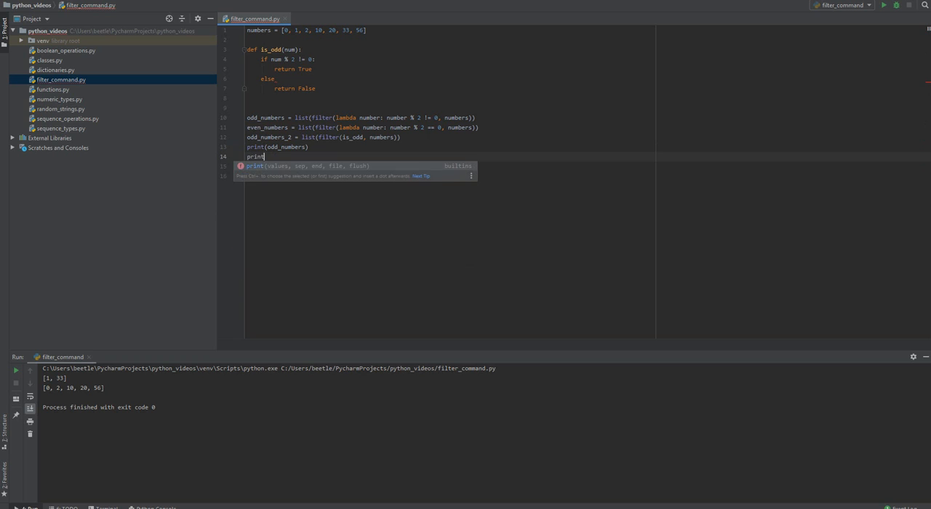
text((odd_numbers_2)
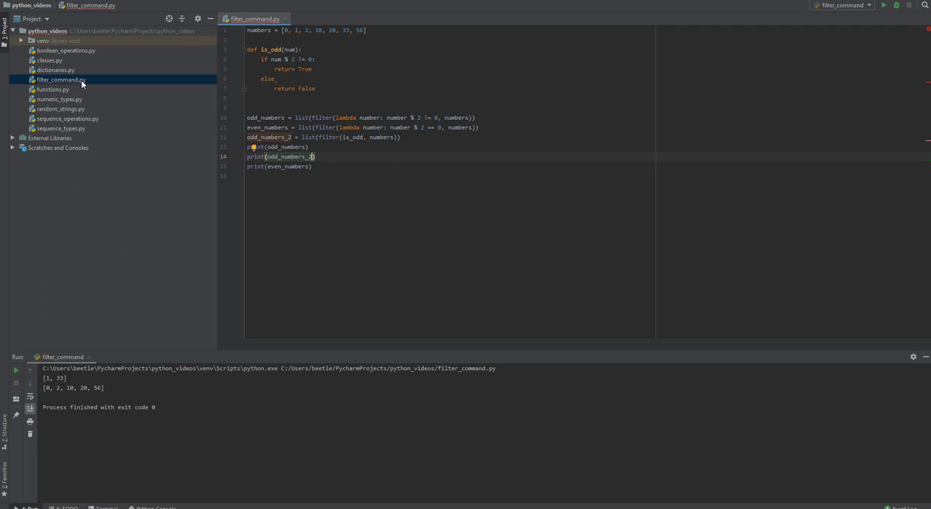
Run filter_command.py from the Project panel, which fails with SyntaxError at the else line.
right_click(61, 78)
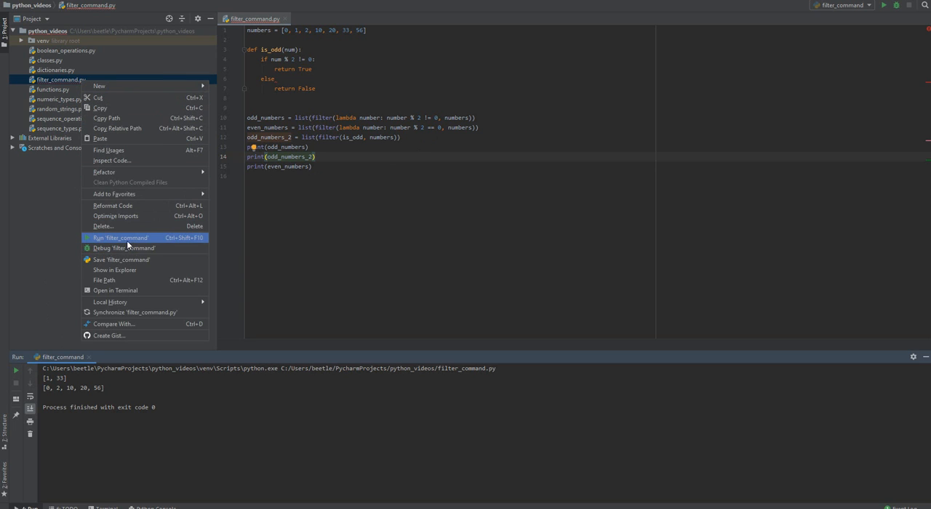
click(121, 239)
text(:)
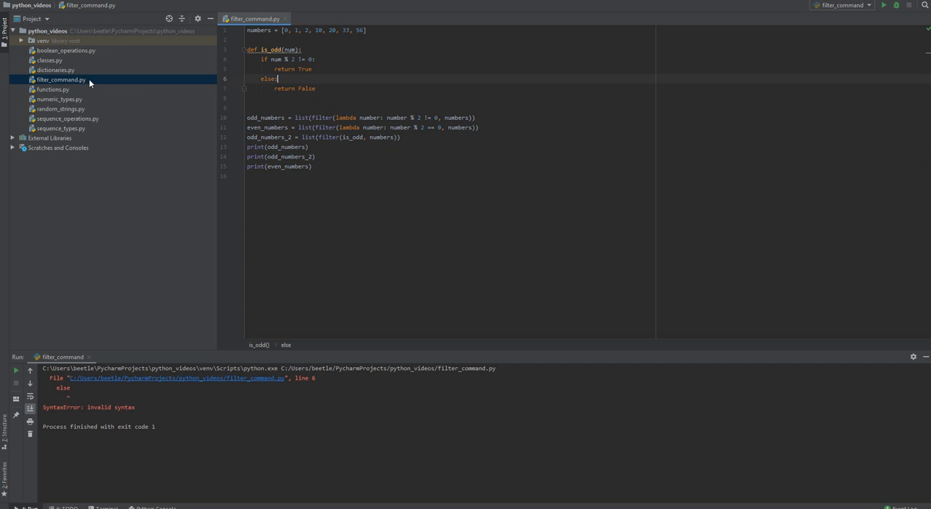
mouse_move(125, 242)
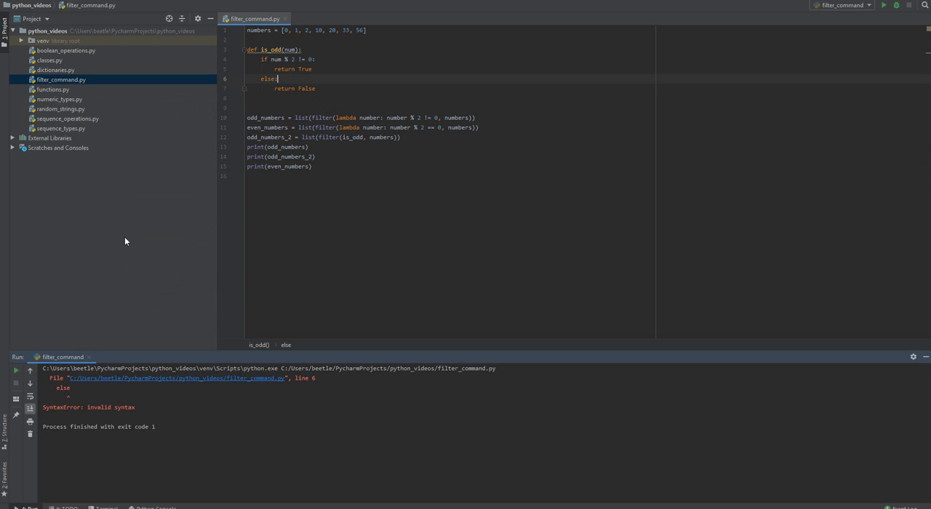
Fix the else line with its missing colon and rerun, printing [1, 33] twice and the even list.
click(884, 6)
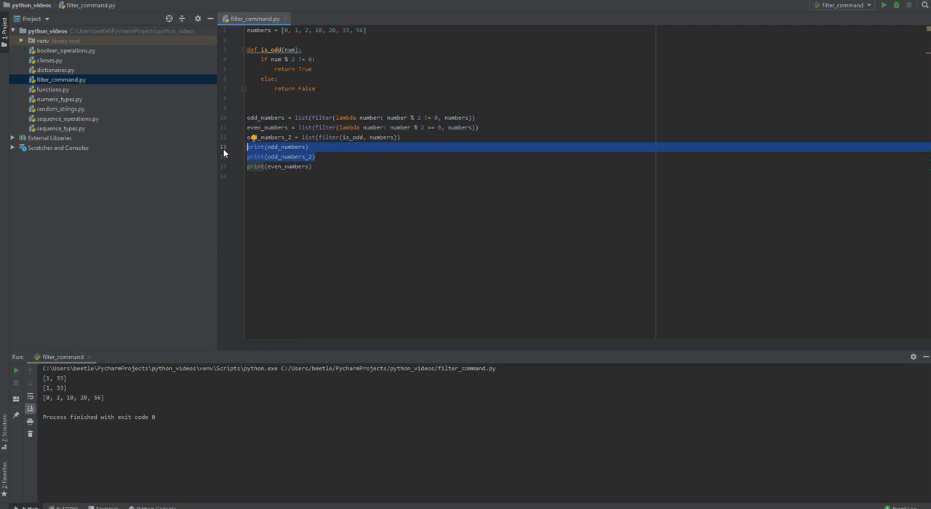
click(313, 166)
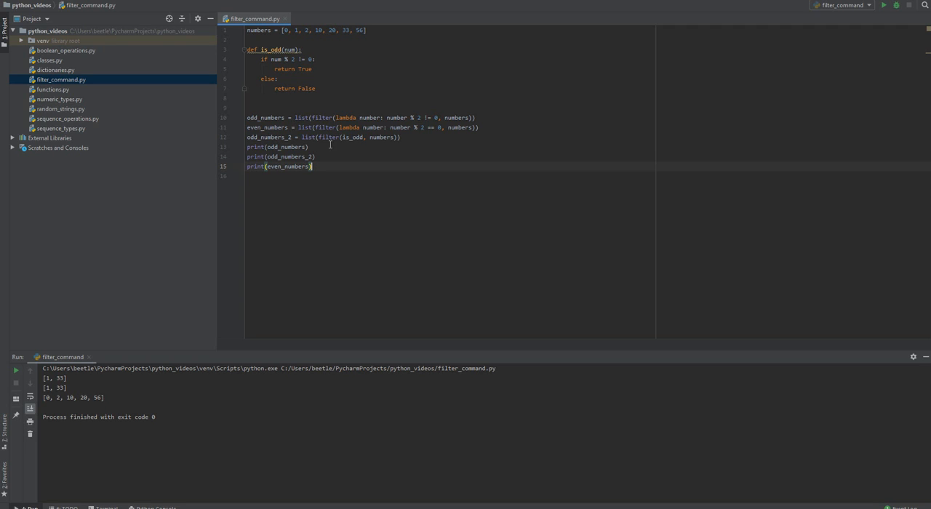
mouse_move(378, 128)
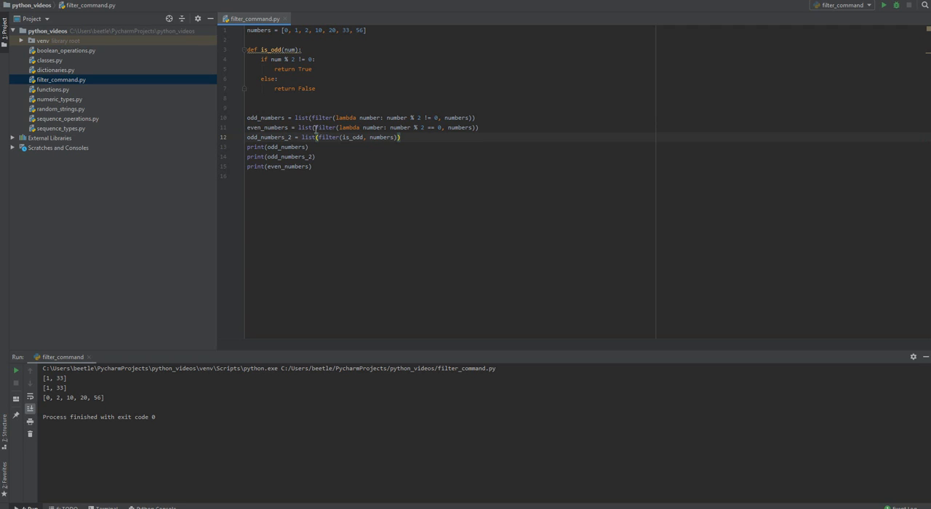
double_click(309, 137)
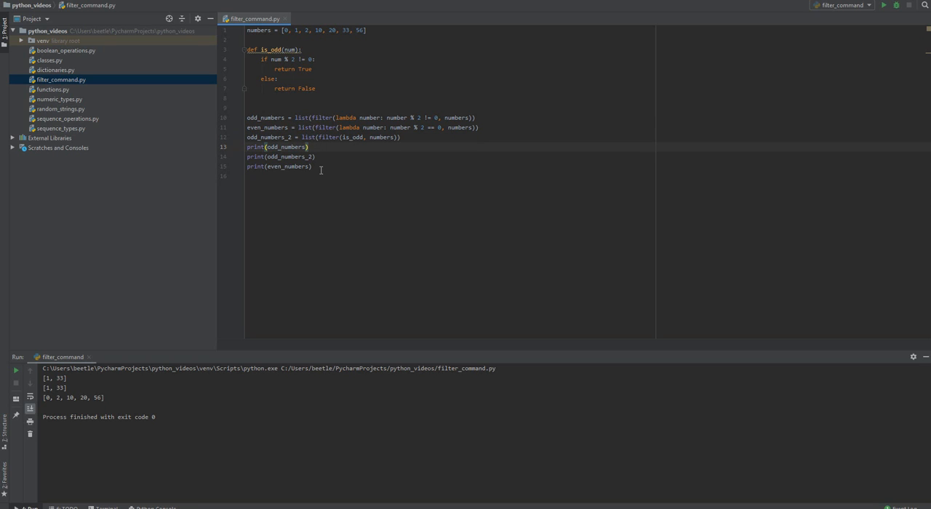
mouse_move(312, 166)
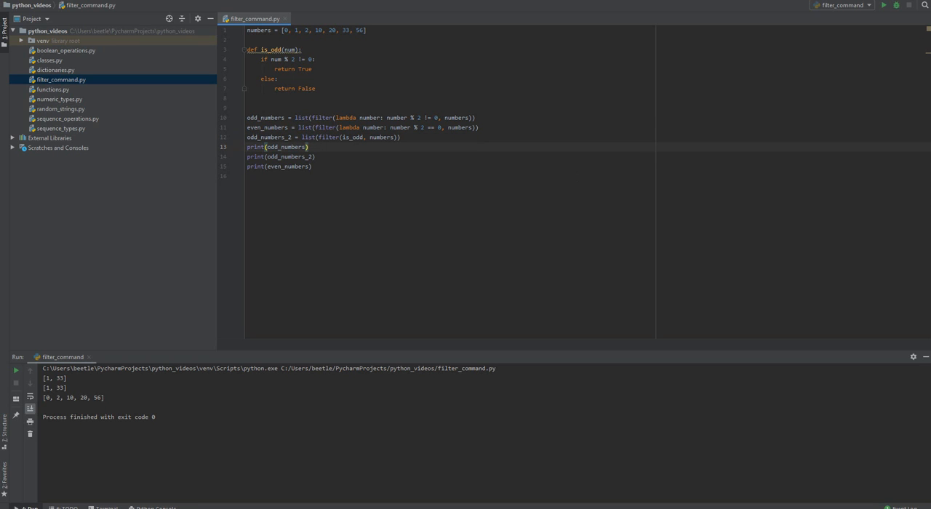